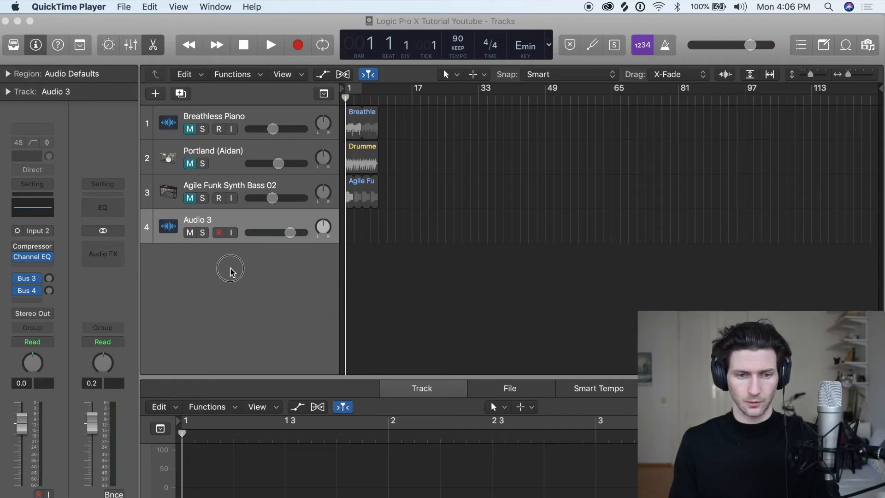
- Browse the Track and Window menus, landing back on the Track menu's new-track commands
click(229, 269)
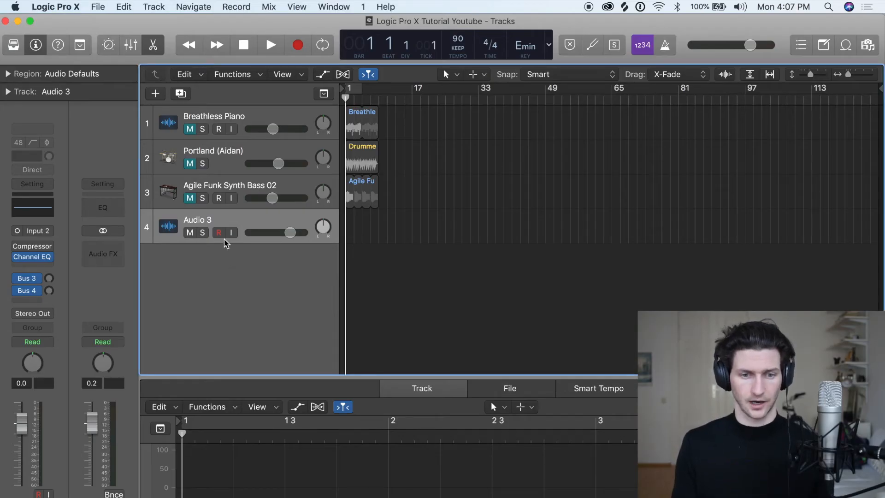
click(154, 6)
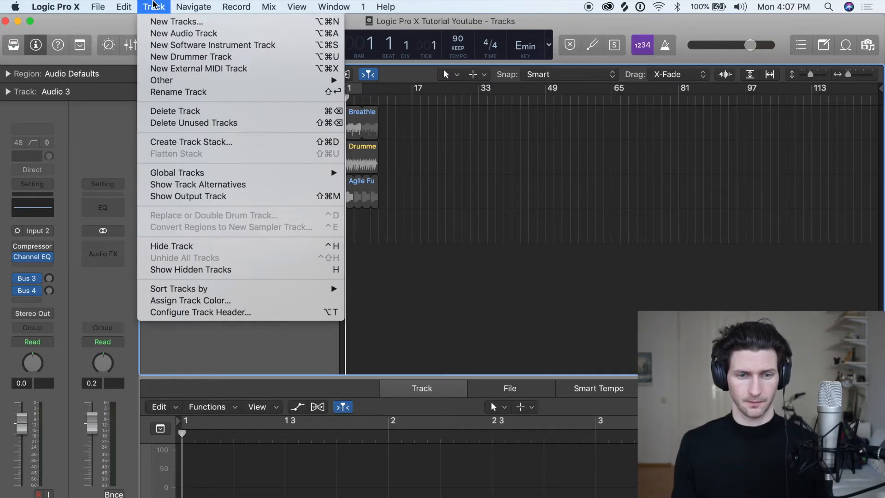
mouse_move(213, 44)
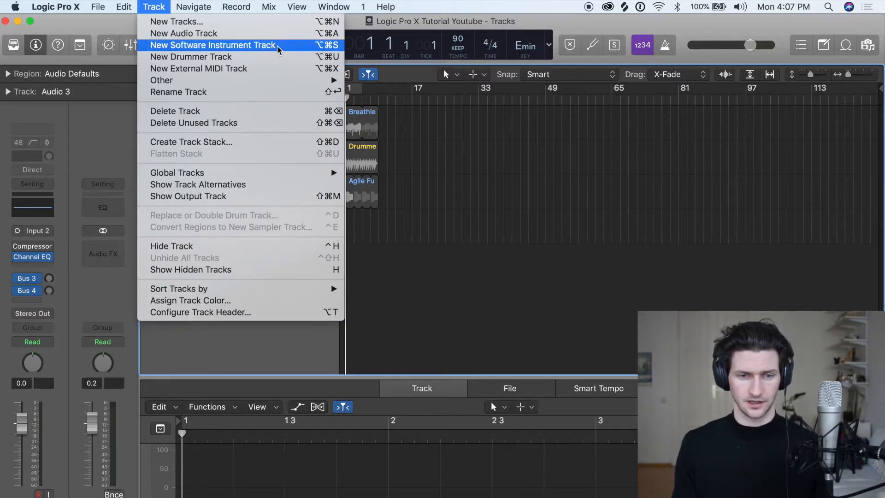
mouse_move(219, 50)
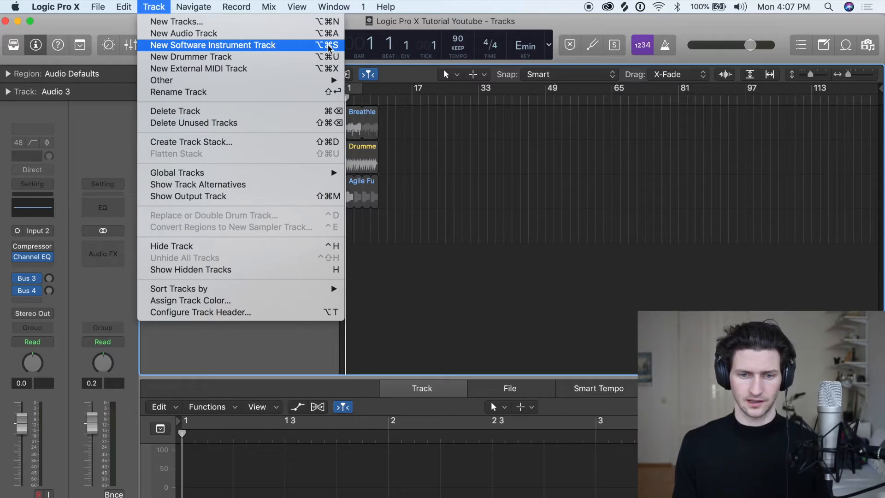
mouse_move(312, 47)
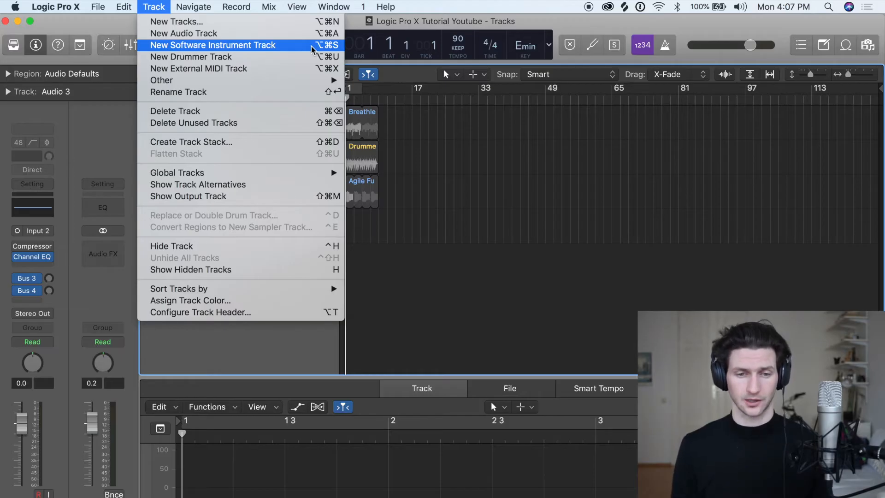
click(333, 6)
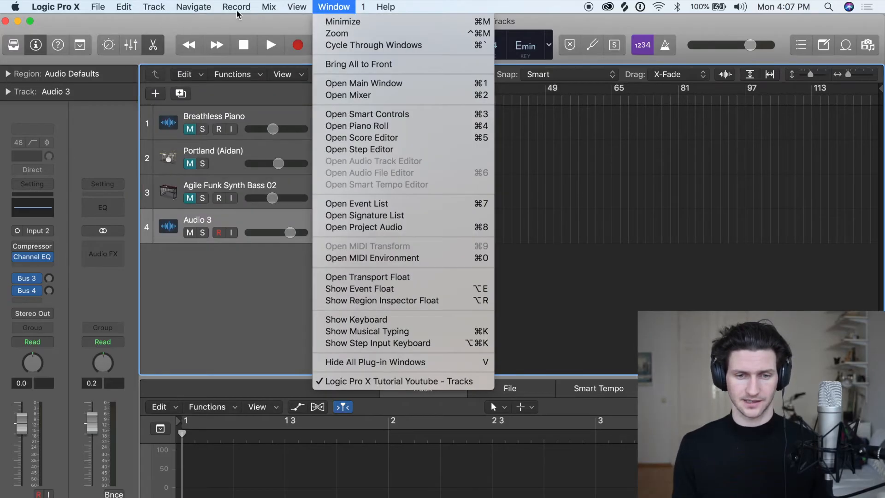
click(154, 6)
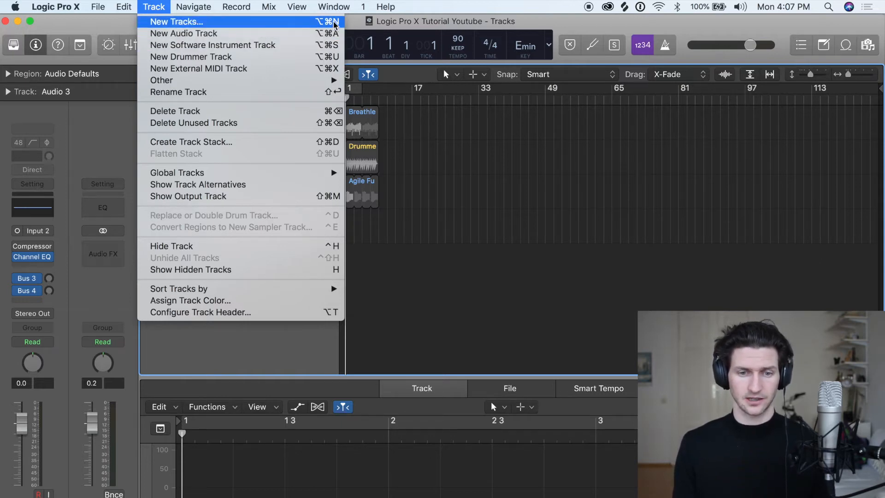
mouse_move(214, 46)
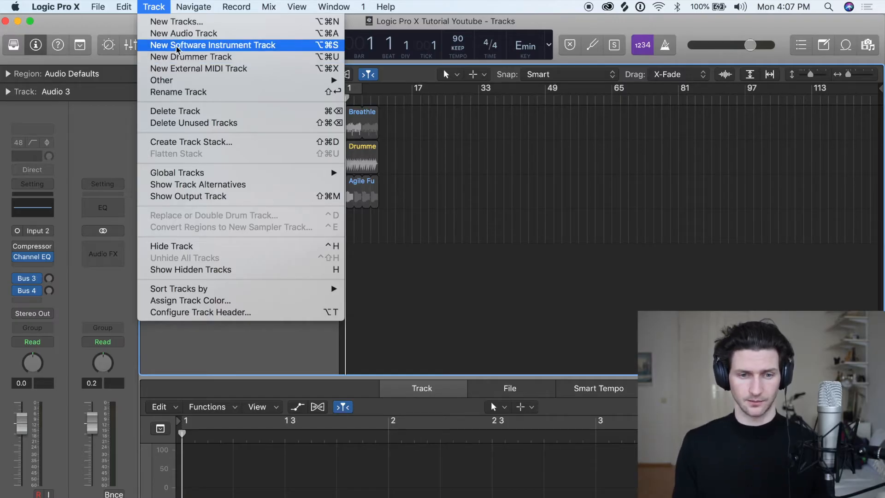
- Create software instrument track Inst 2 as track 5 via New Software Instrument Track
click(212, 45)
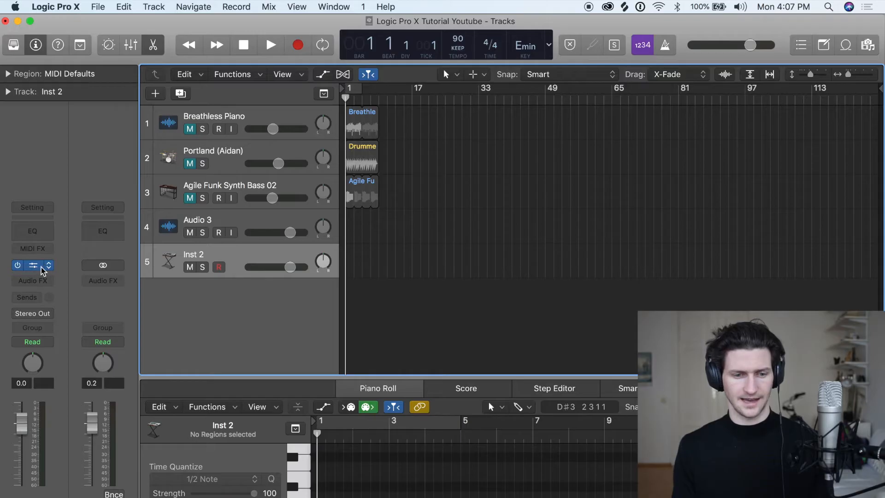
click(32, 265)
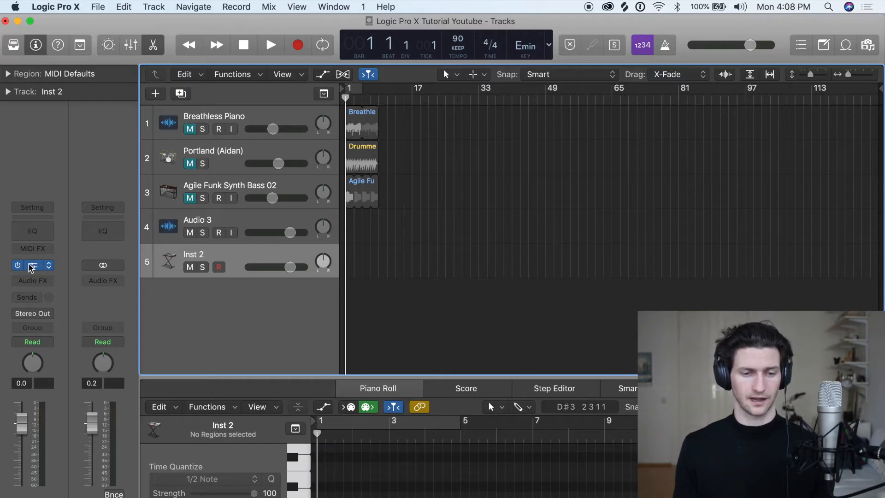
click(32, 265)
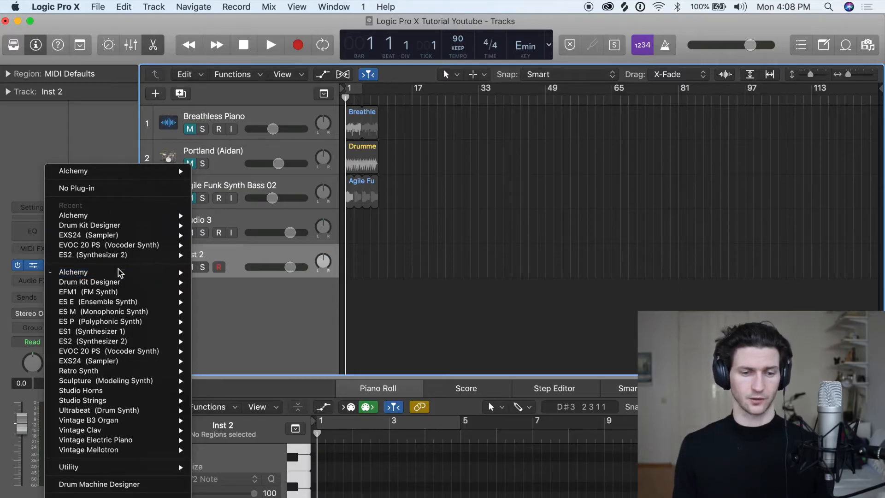
mouse_move(73, 272)
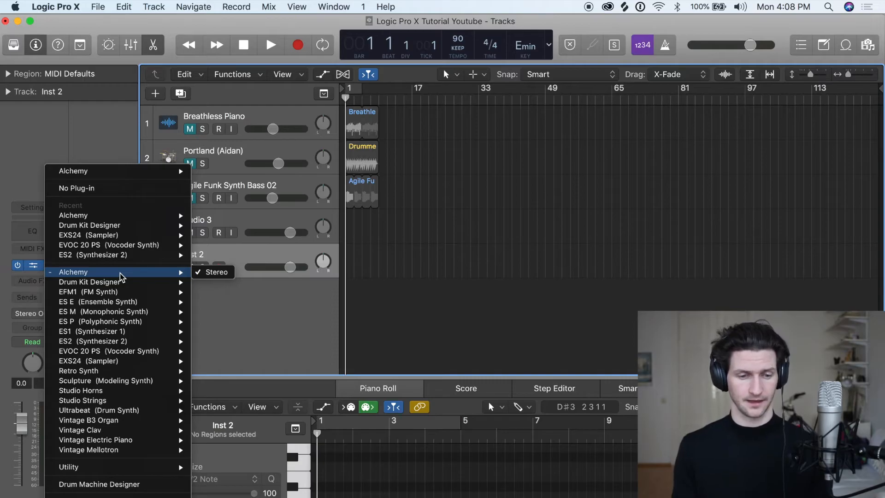
mouse_move(144, 294)
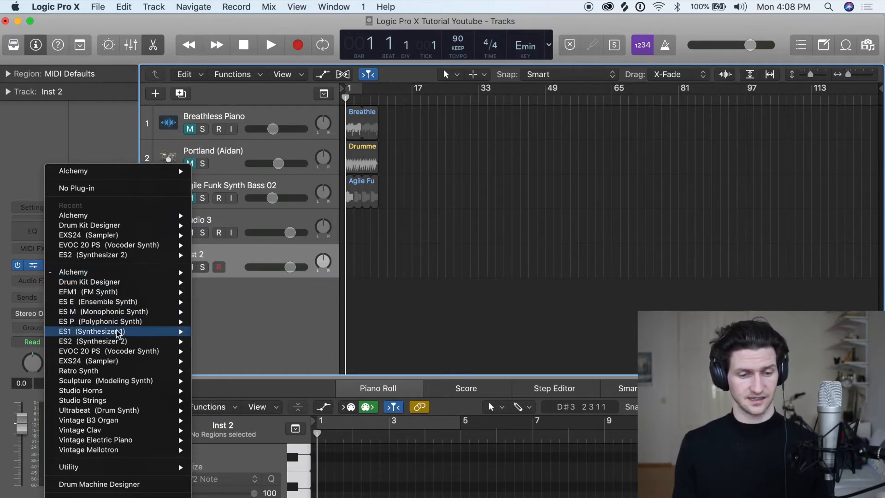
mouse_move(104, 341)
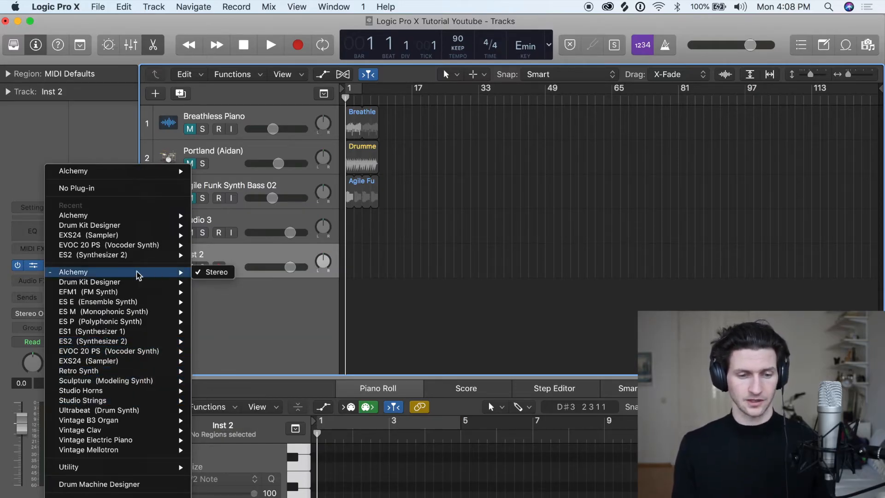
mouse_move(216, 272)
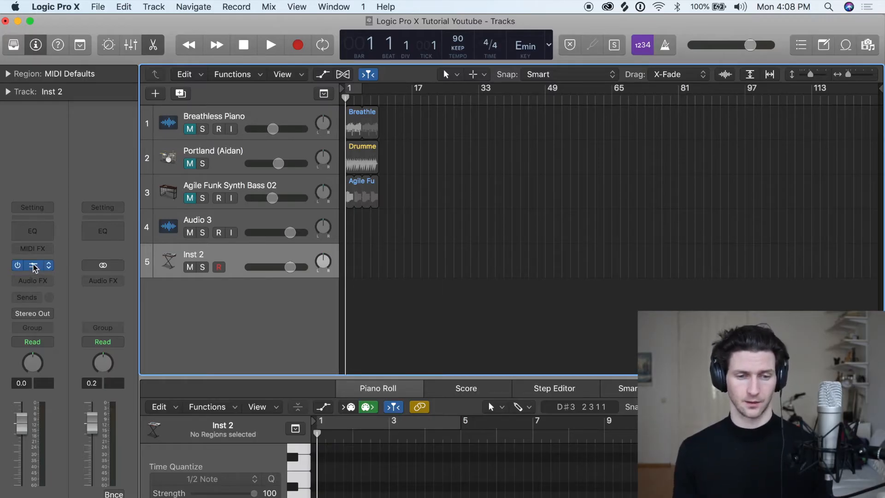
- Load Alchemy into the Instrument slot of Inst 2 and scroll its preset browser
click(33, 265)
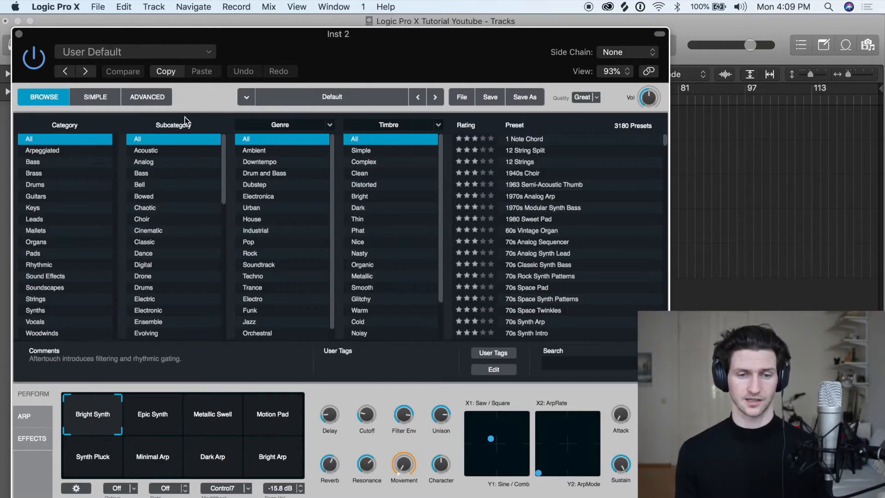
mouse_move(598, 212)
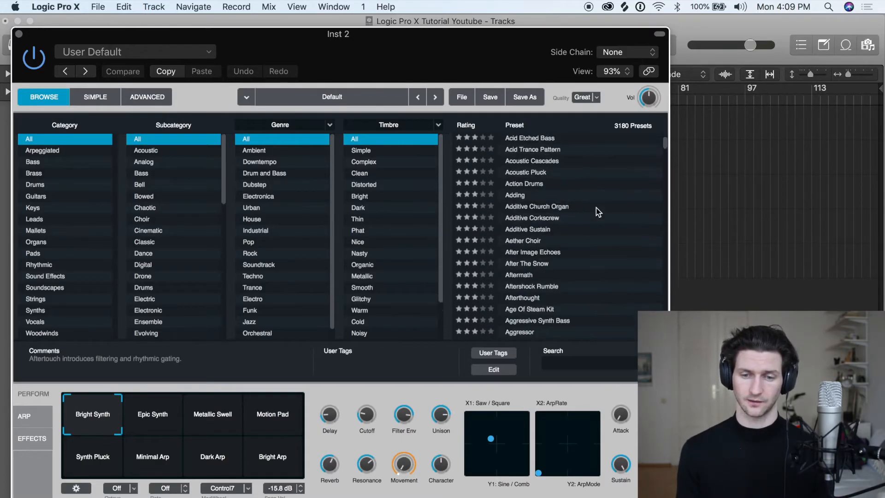
scroll(down, 3)
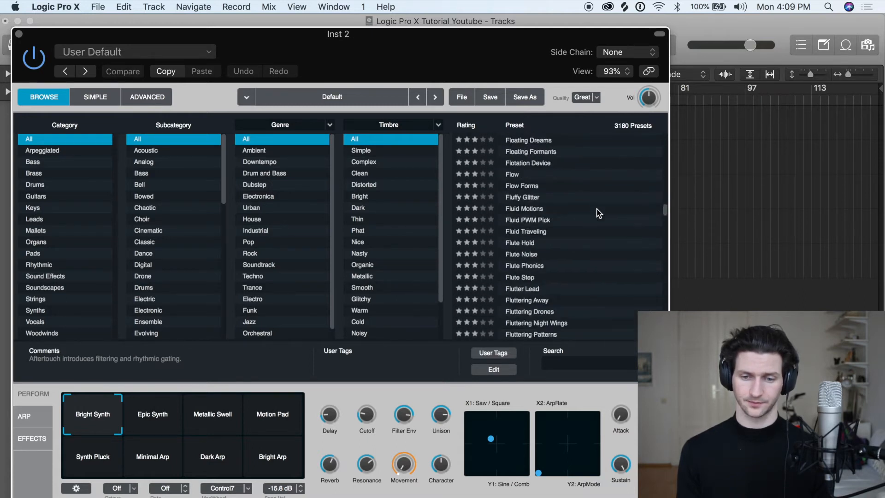
scroll(down, 3)
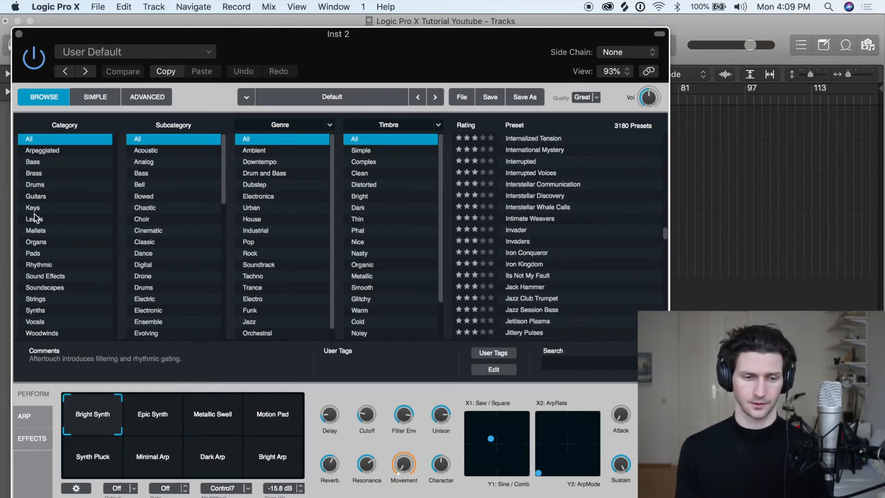
- Filter presets to Keys > Piano and load the 80s Digital Piano preset
click(34, 208)
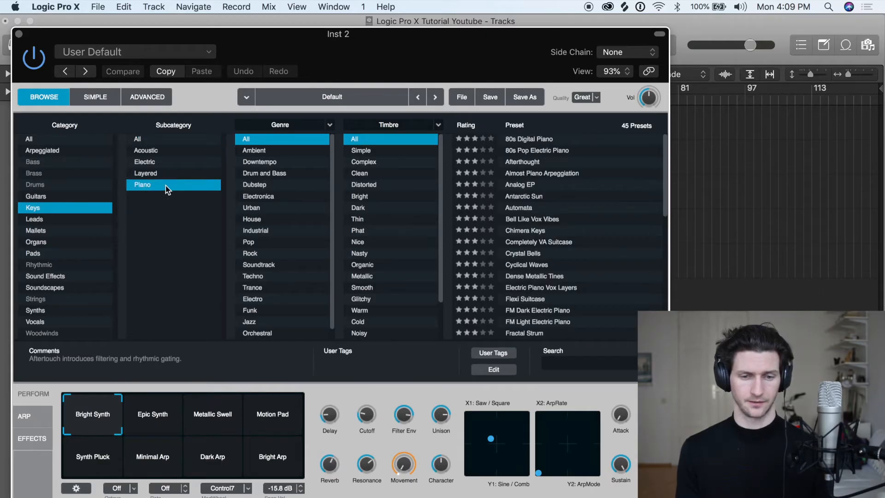
click(248, 242)
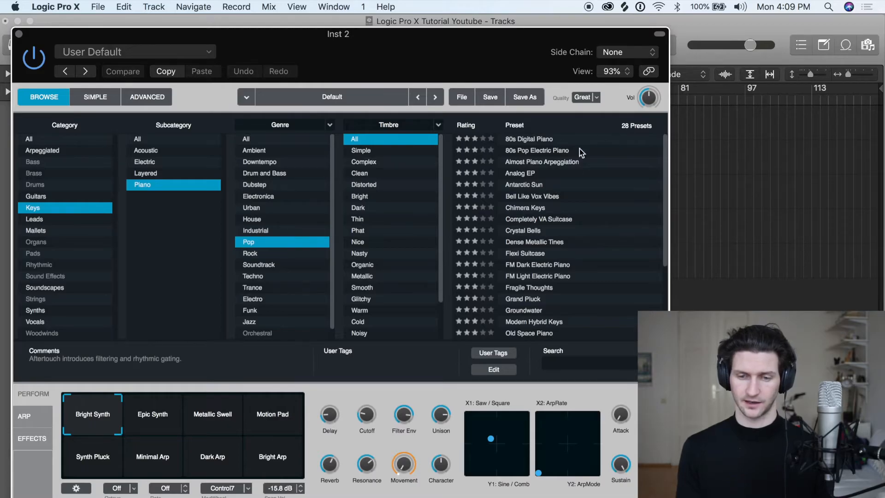
mouse_move(542, 149)
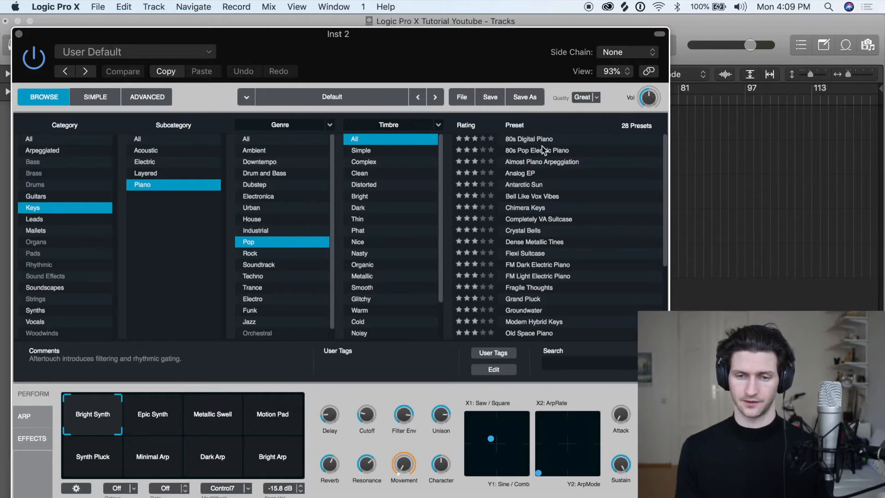
click(528, 139)
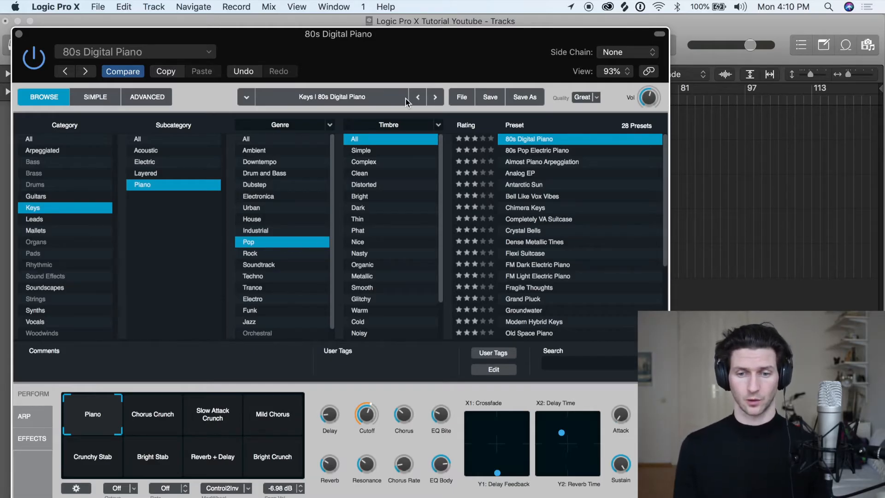
mouse_move(20, 37)
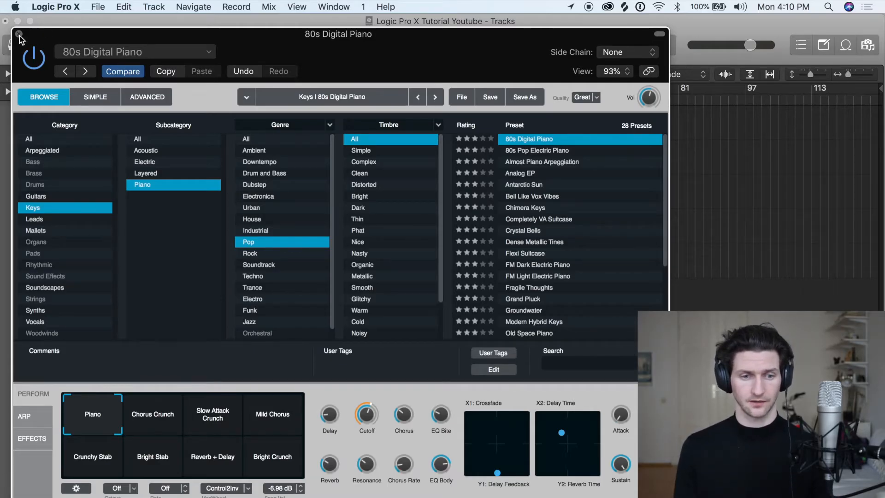
- Close the Alchemy window and record a rising MIDI melody onto track 5
click(18, 35)
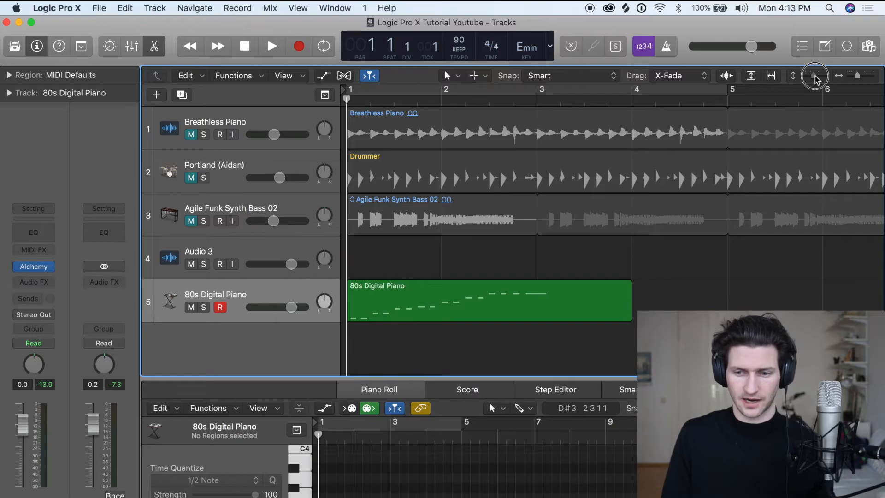
scroll(down, 3)
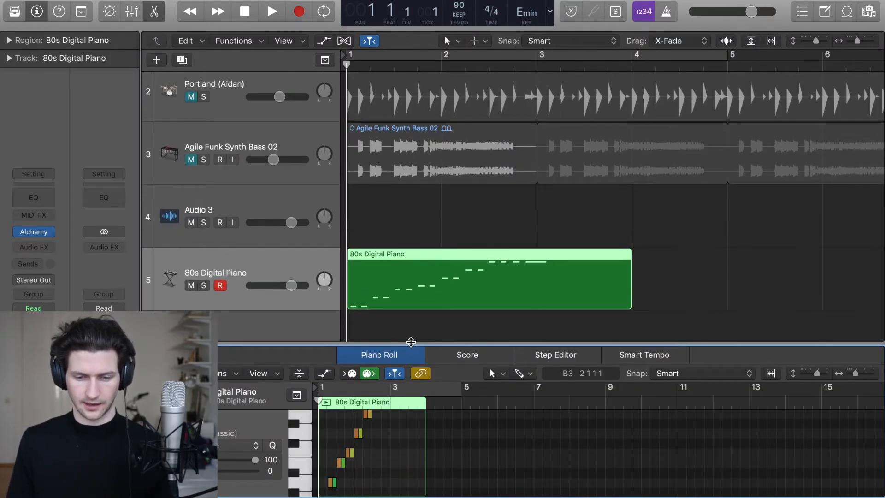
- Enlarge the piano roll, solo the 80s Digital Piano track, and play its melody
drag(410, 343, 410, 189)
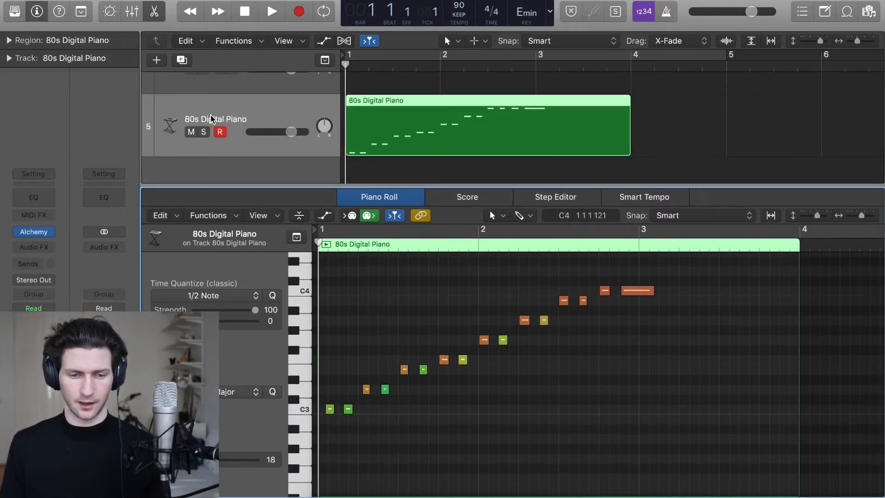
click(203, 132)
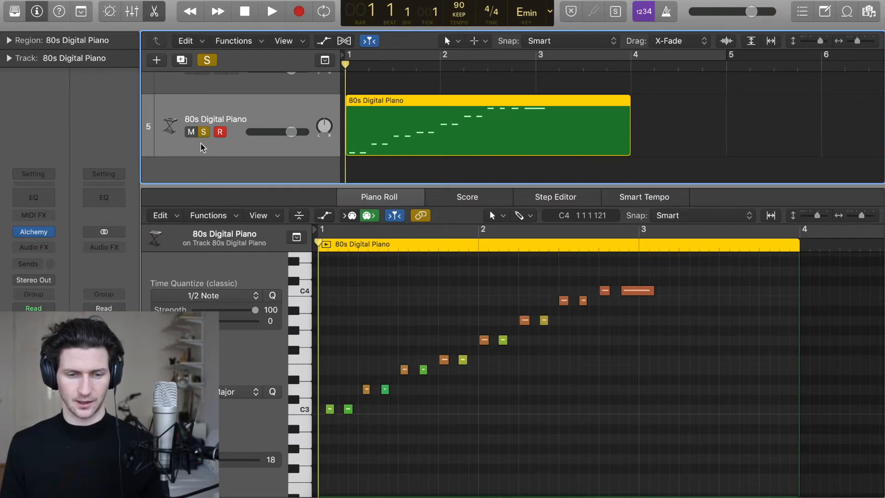
mouse_move(225, 110)
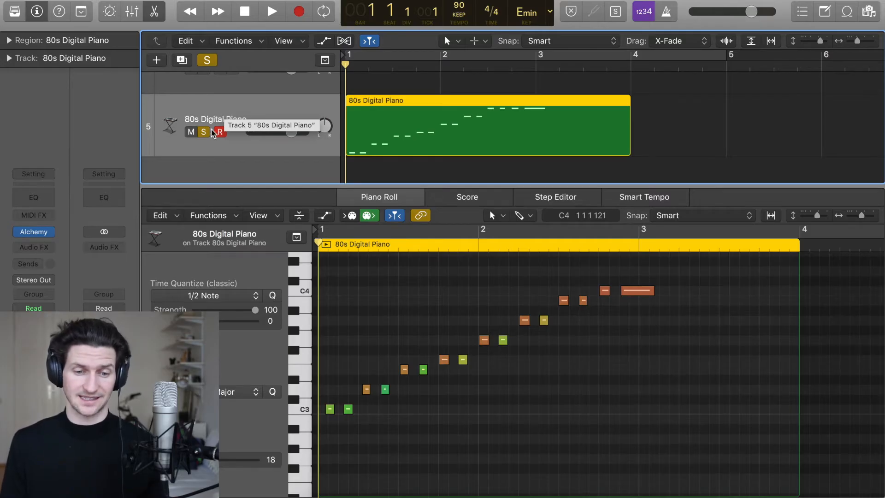
mouse_move(237, 156)
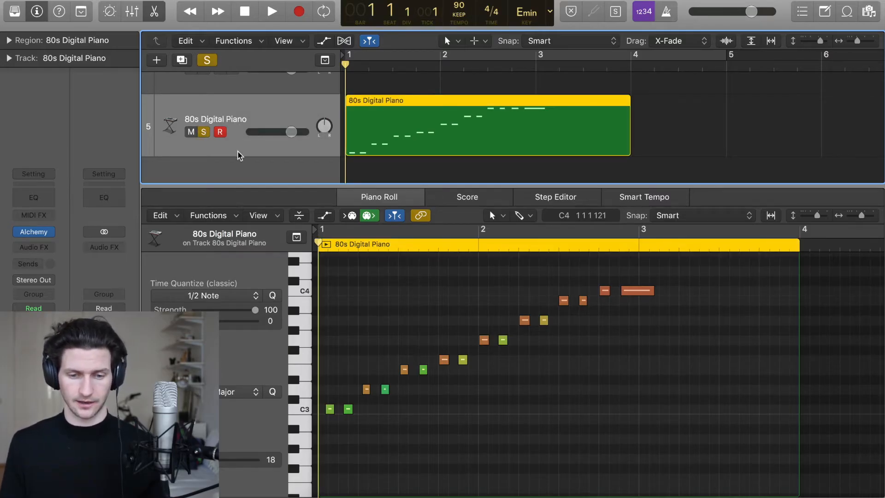
click(271, 11)
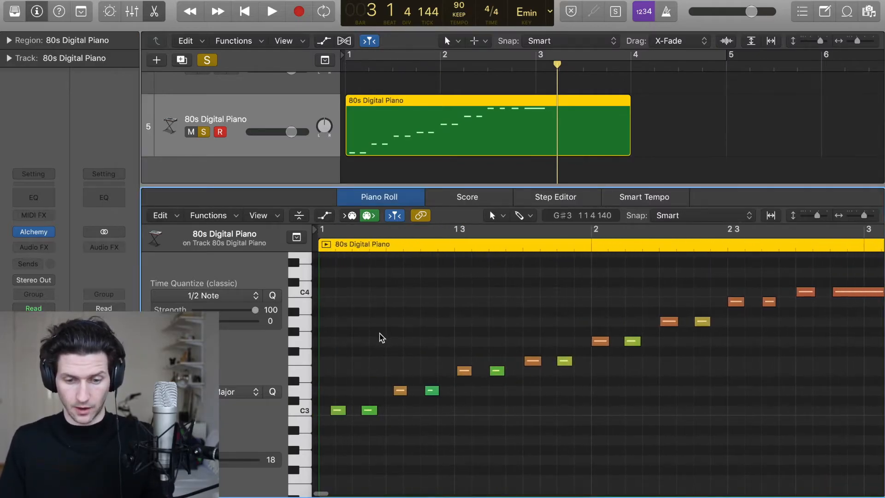
- Shorten the low D3 note and adjust the following note in the run
click(401, 389)
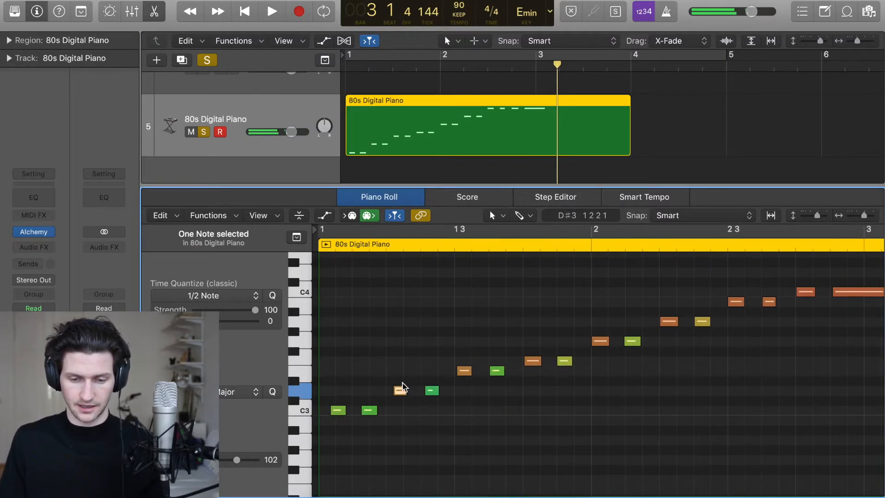
drag(402, 389, 396, 288)
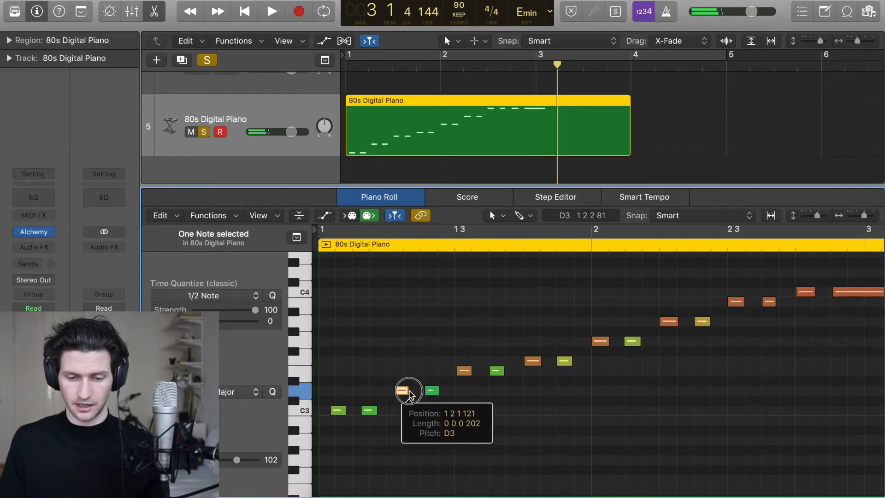
drag(412, 390, 428, 393)
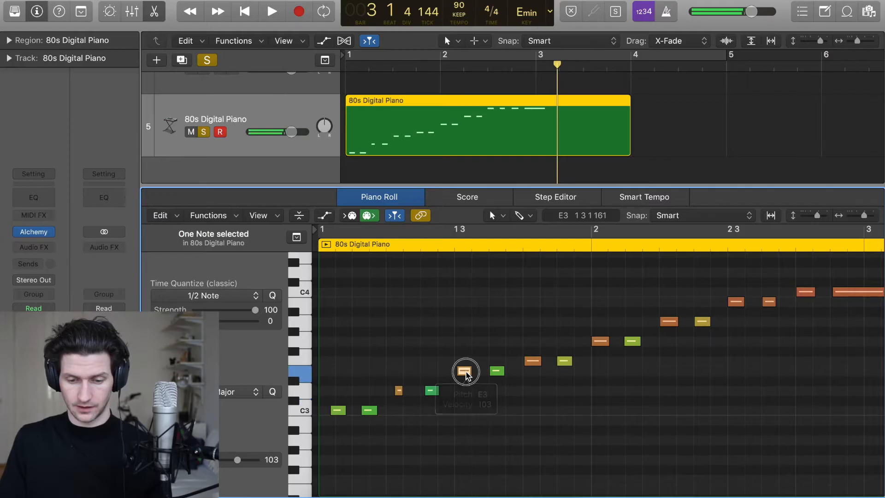
- Raise the E3 note to F3 and stretch notes into longer sustained lengths
drag(466, 372, 464, 361)
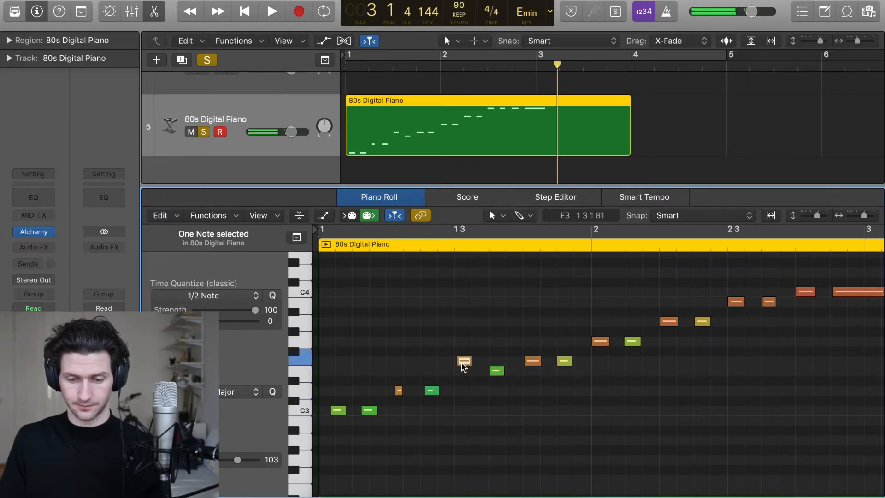
drag(464, 362, 465, 372)
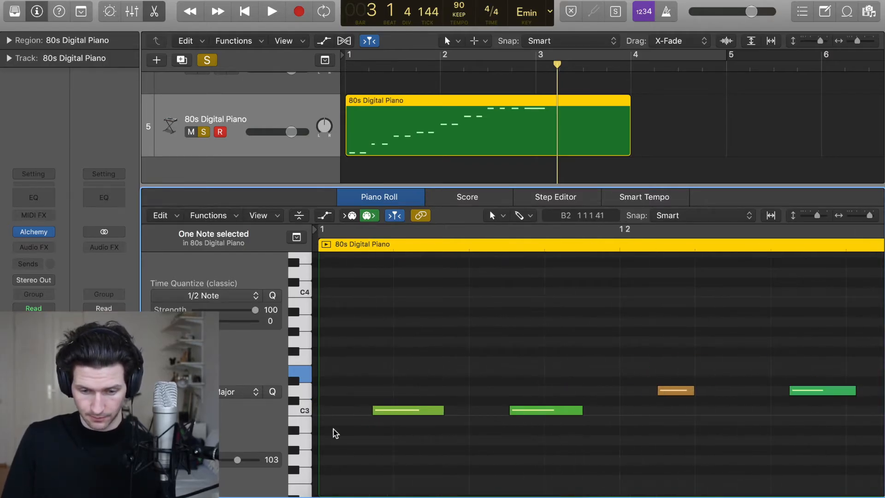
mouse_move(403, 398)
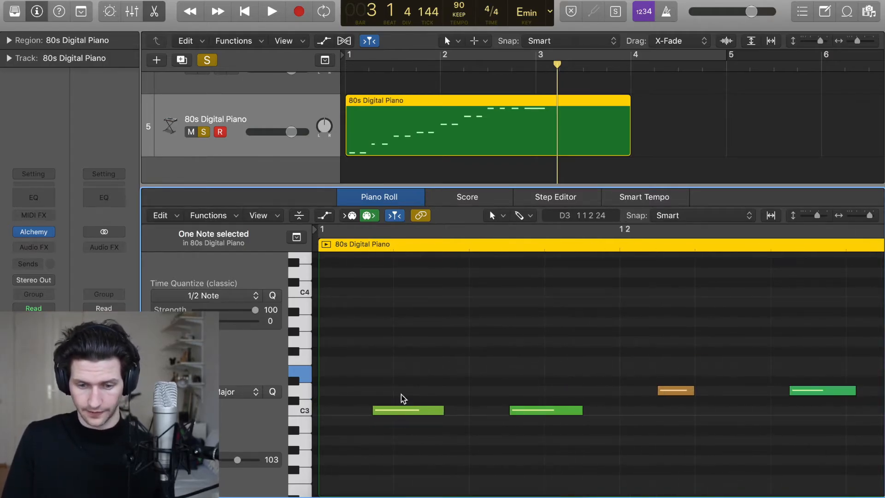
drag(443, 411, 463, 410)
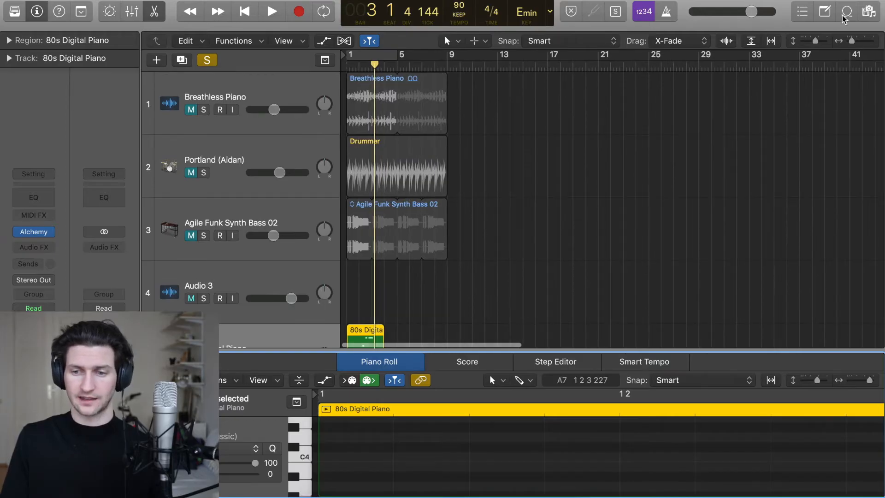
- Show and hide the Loop Browser, returning to the full five-track arrangement
click(846, 11)
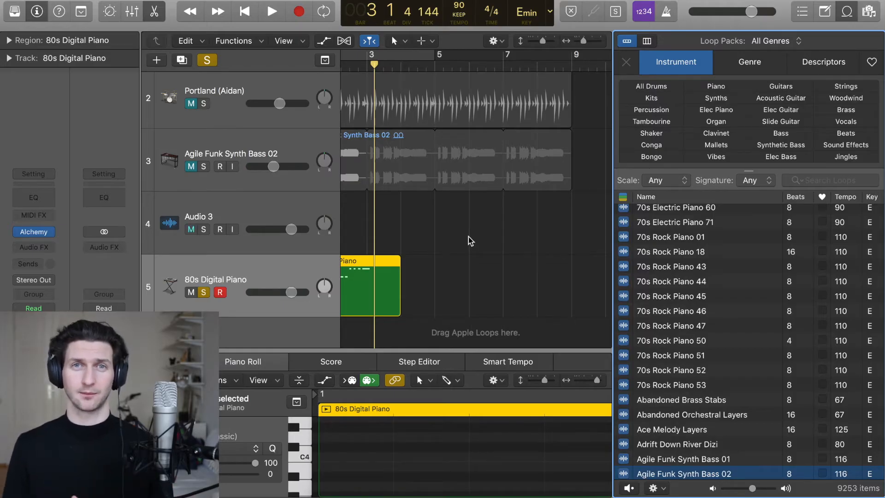
click(190, 230)
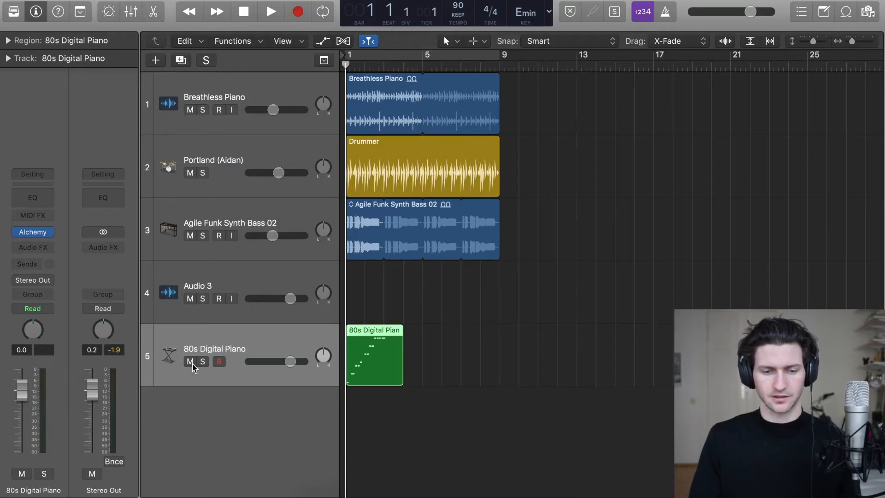
- Mute the 80s Digital Piano track, play the rest of the mix, and return to the start
click(191, 361)
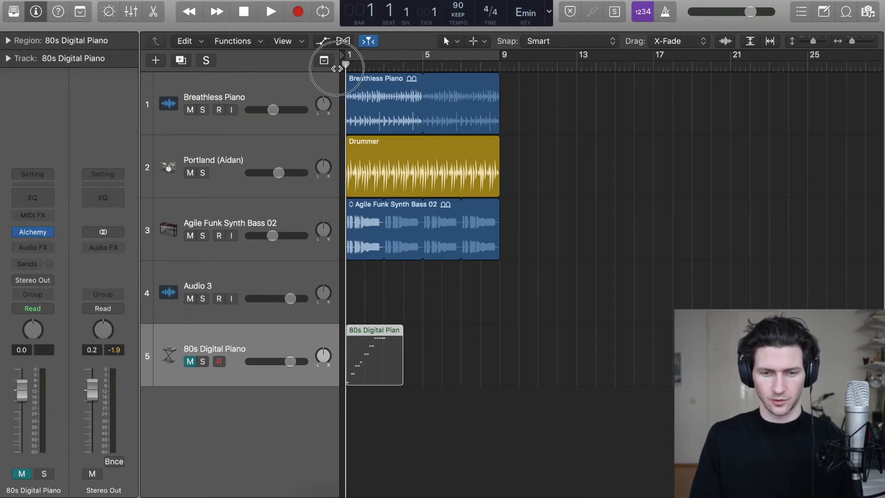
click(270, 11)
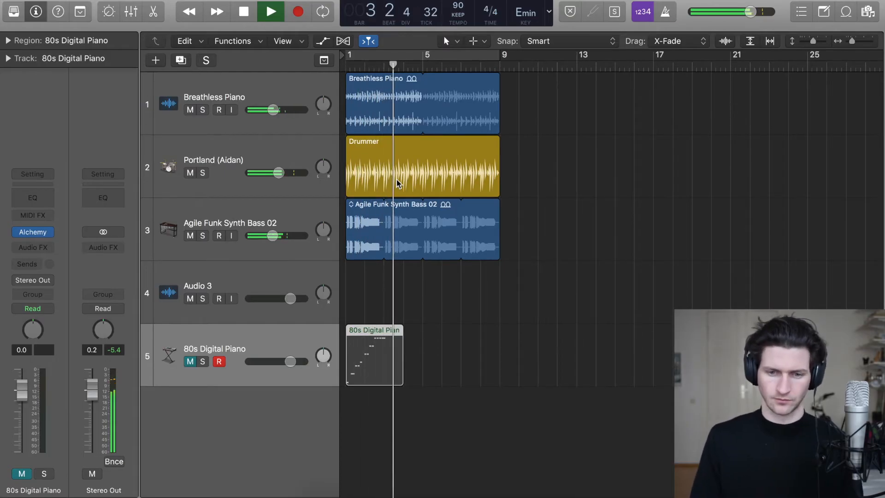
click(271, 12)
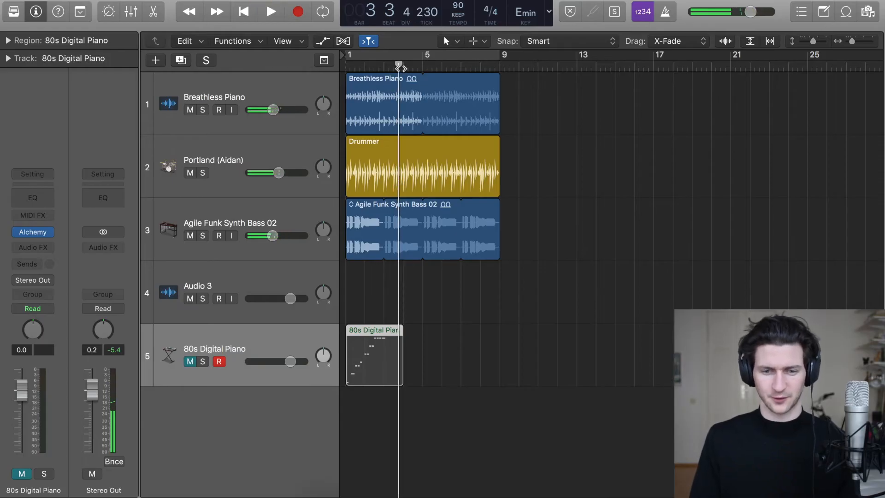
click(270, 11)
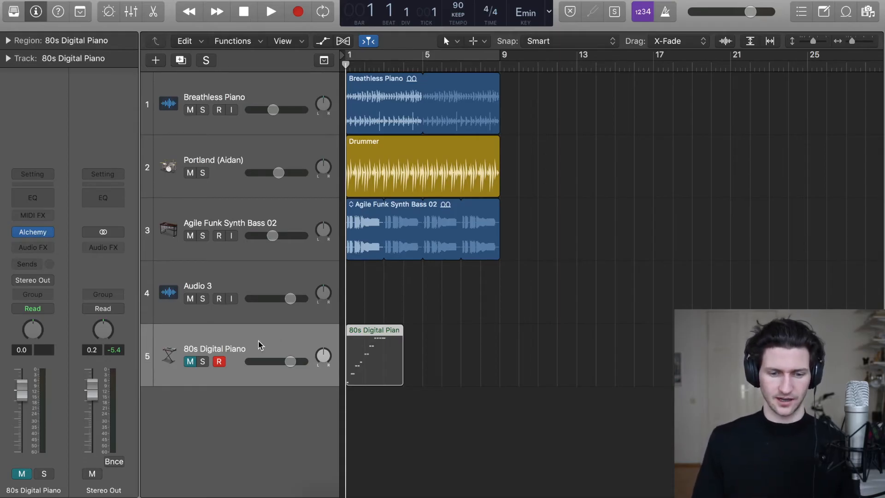
mouse_move(248, 350)
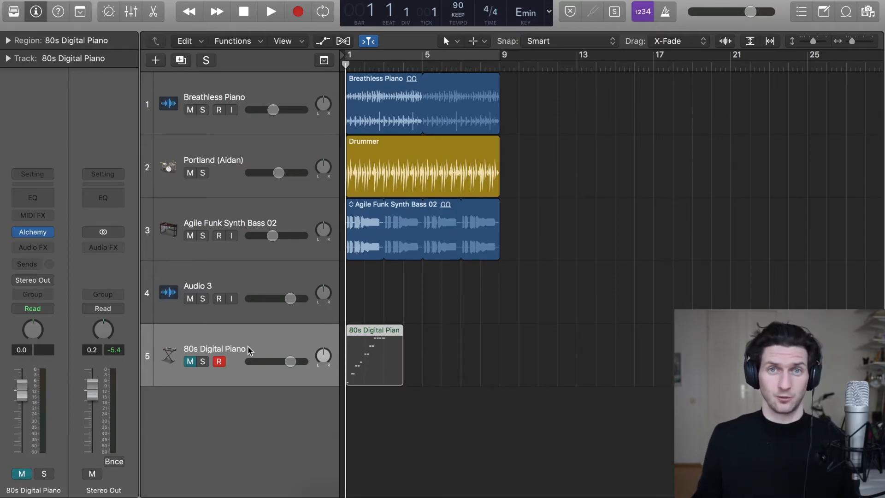
mouse_move(378, 347)
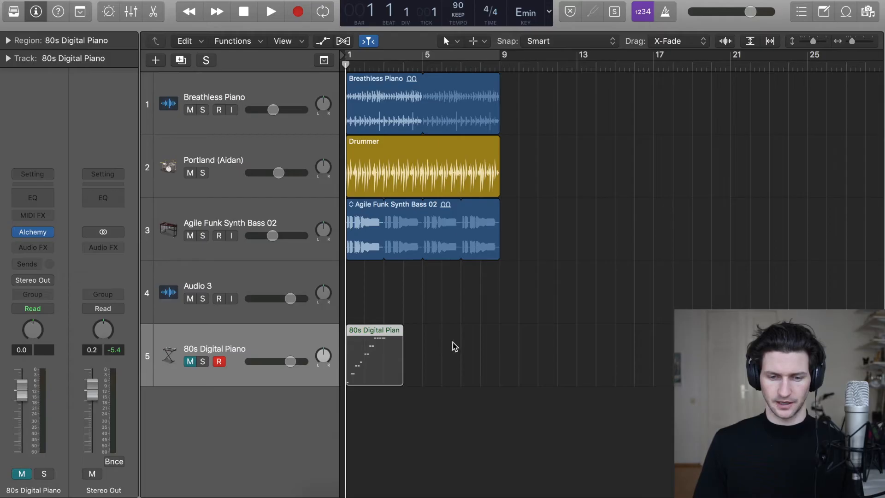
mouse_move(367, 346)
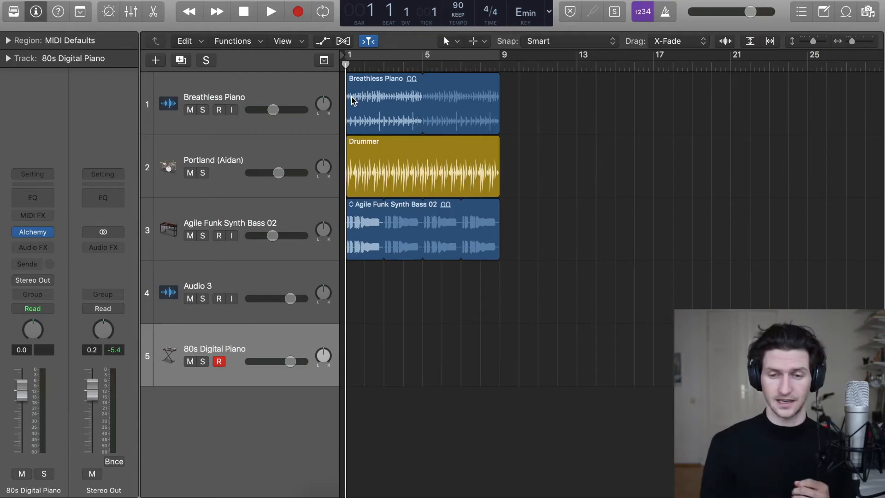
mouse_move(530, 4)
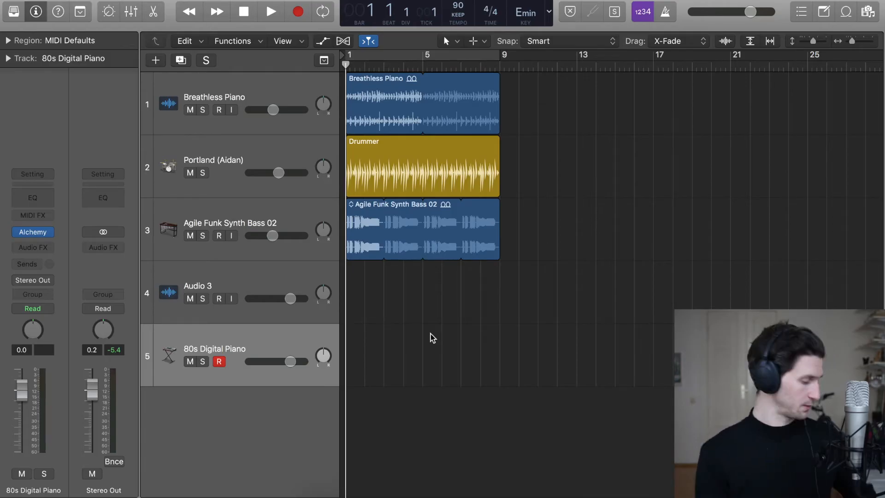
mouse_move(379, 178)
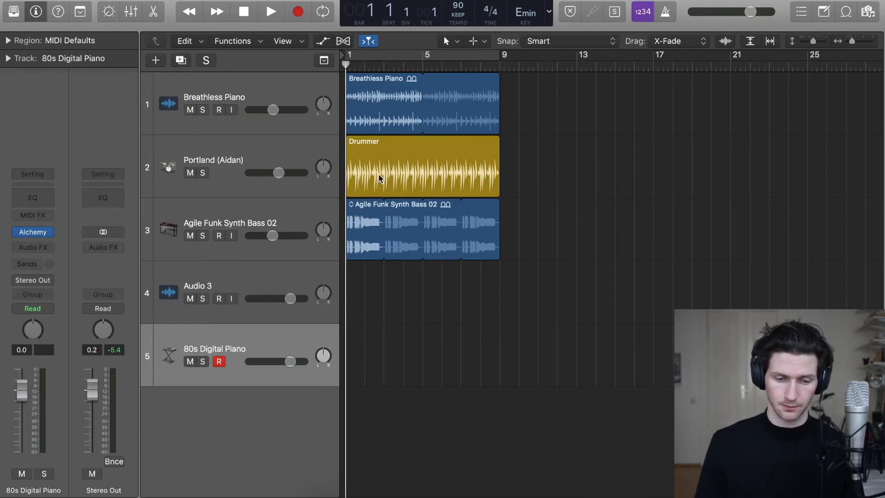
mouse_move(471, 129)
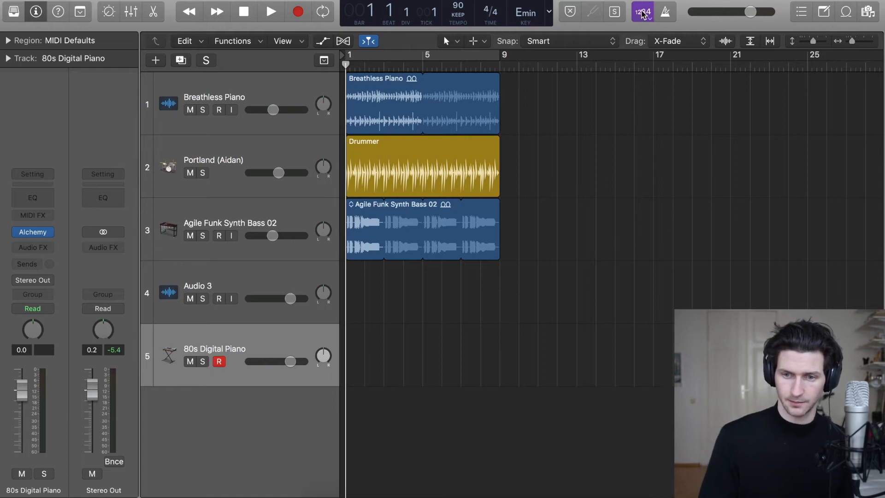
mouse_move(643, 11)
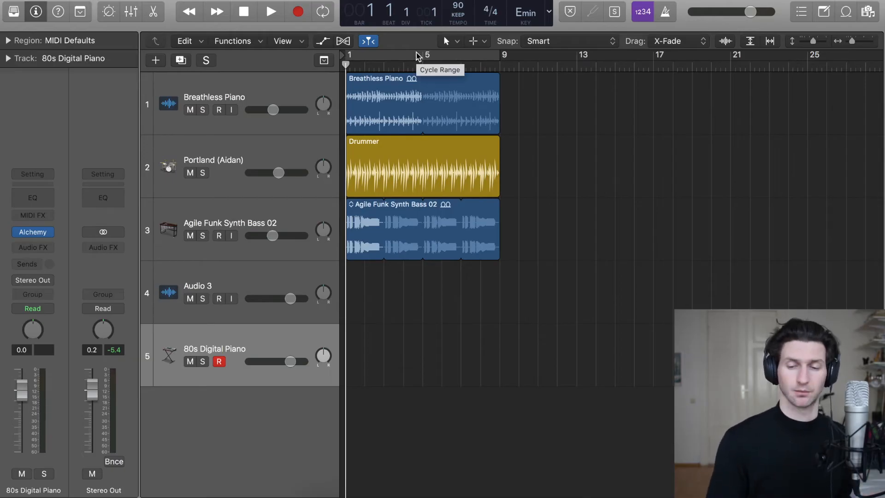
- Keep the Count-in set to 1 Bar before re-recording on the emptied track 5
click(642, 11)
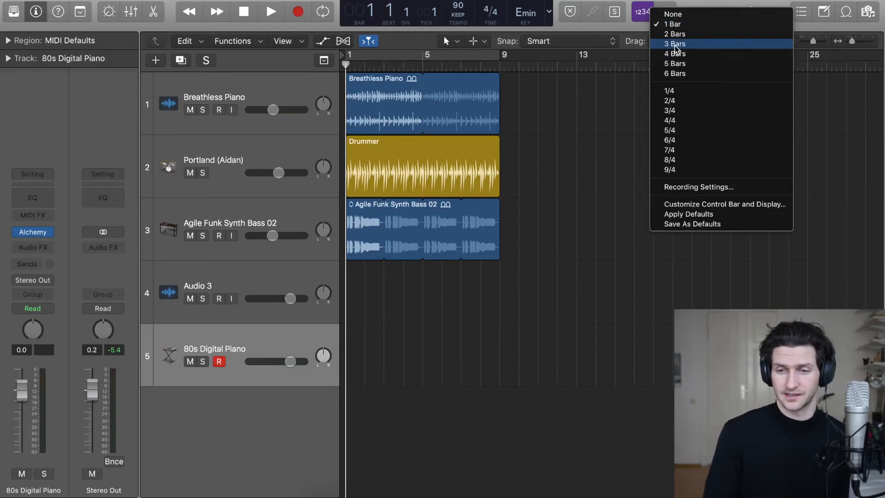
mouse_move(717, 24)
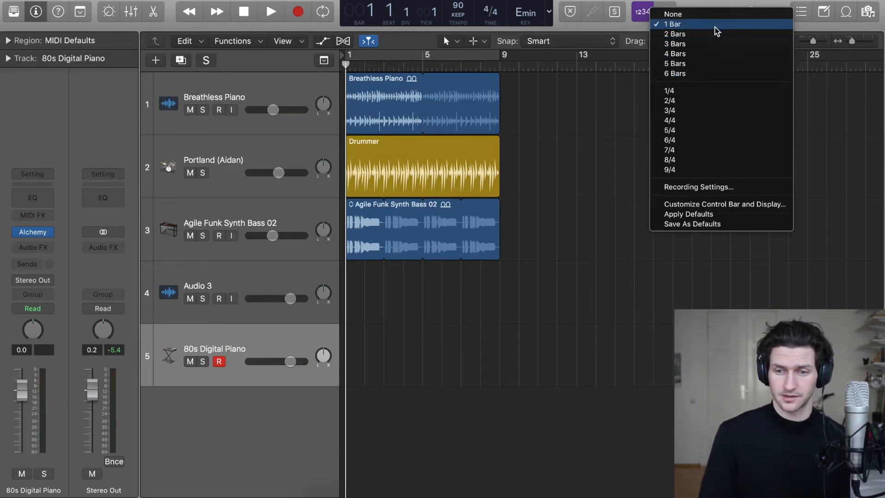
click(673, 24)
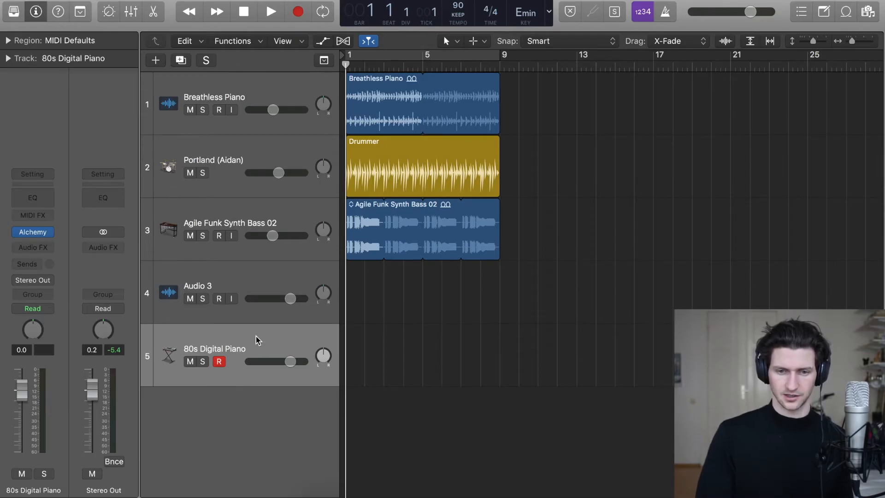
- Record a new chord region across bars 2-9 on track 5 and play it back from bar 2
click(270, 11)
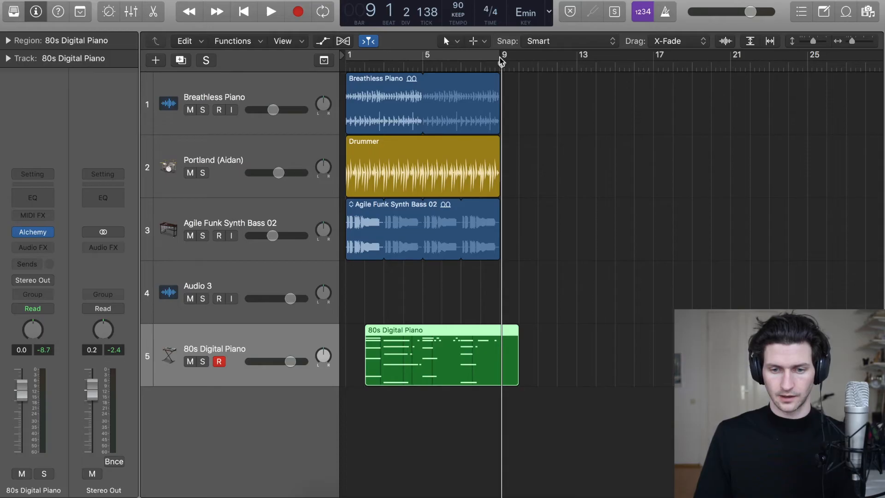
click(368, 54)
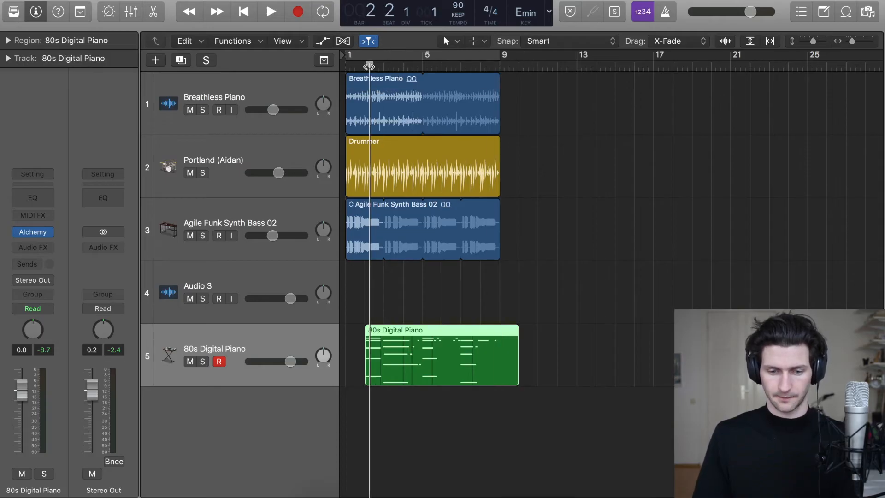
click(270, 11)
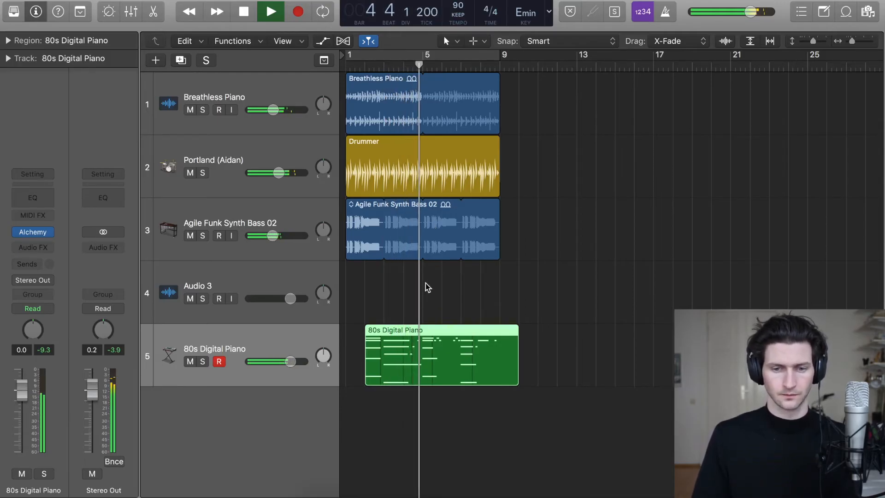
click(270, 11)
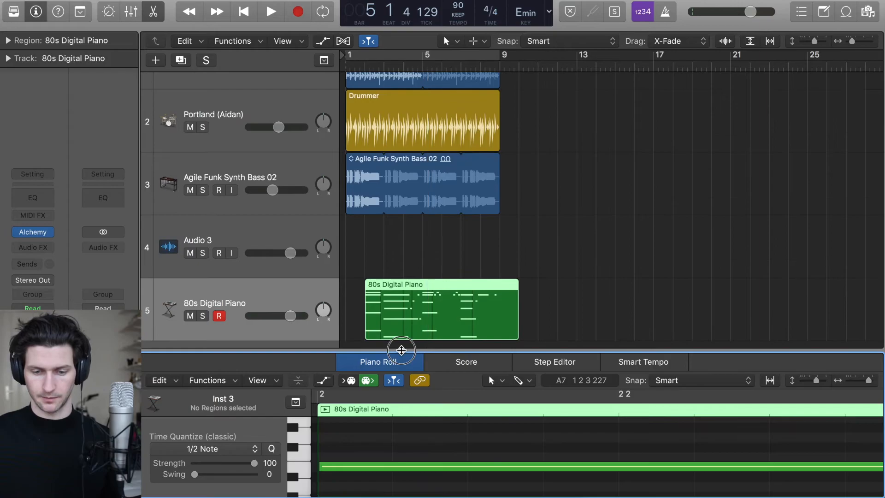
- Enlarge the piano roll so the 80s Digital Piano chord notes across bars 2–9 are visible
drag(402, 351, 401, 220)
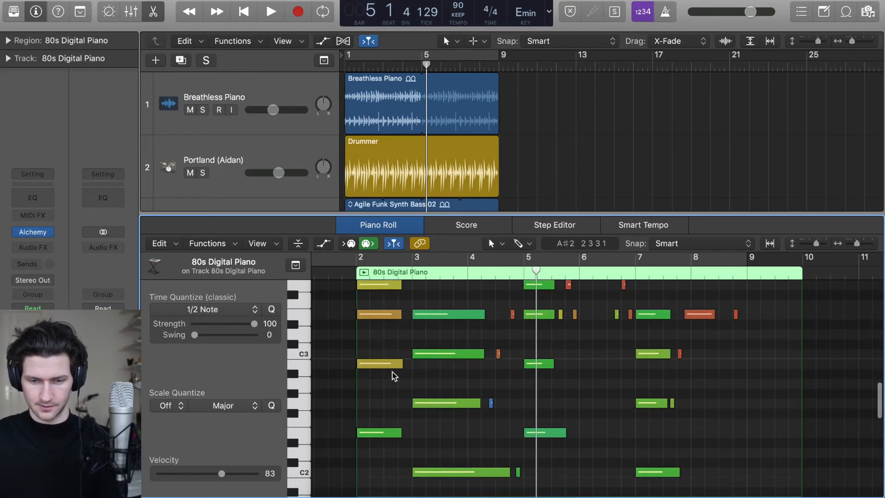
- Select all 34 notes in the region and quantize them to 1/16 notes
key(cmd+a)
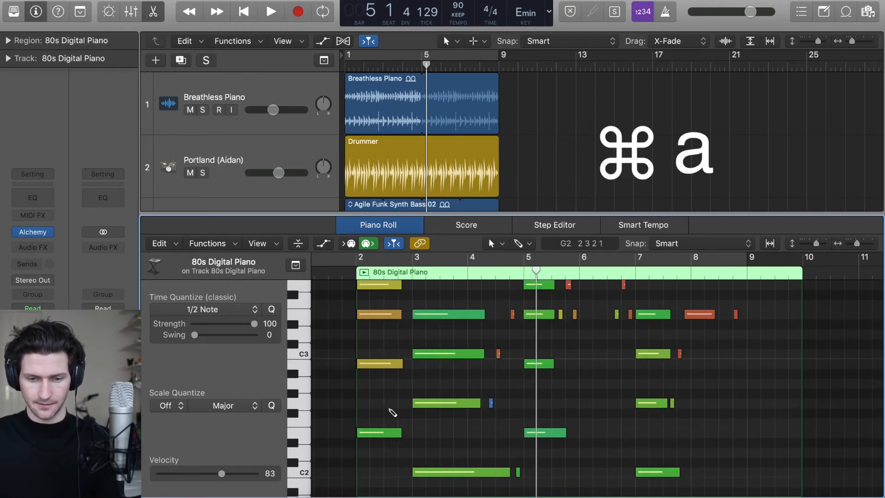
drag(221, 473, 177, 473)
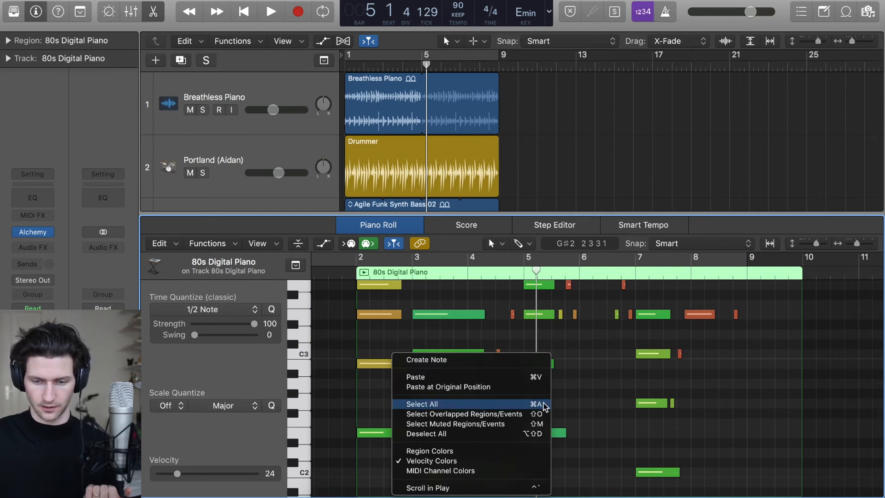
click(422, 404)
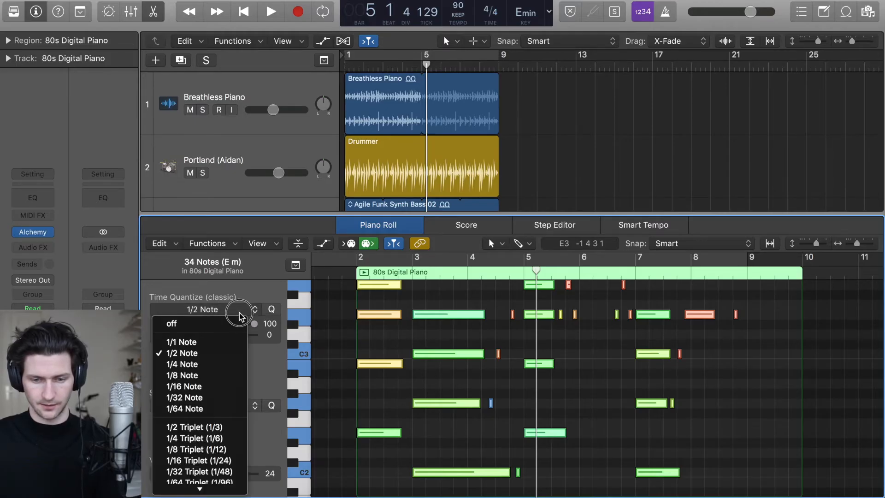
mouse_move(184, 387)
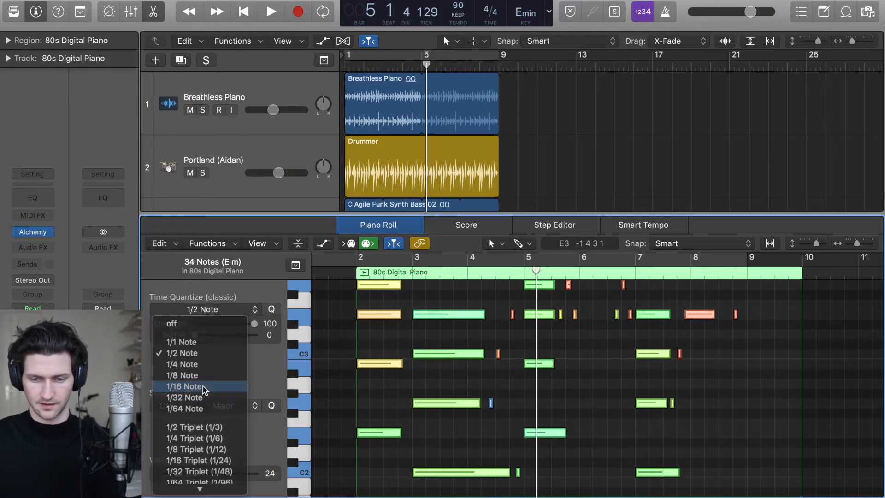
click(184, 386)
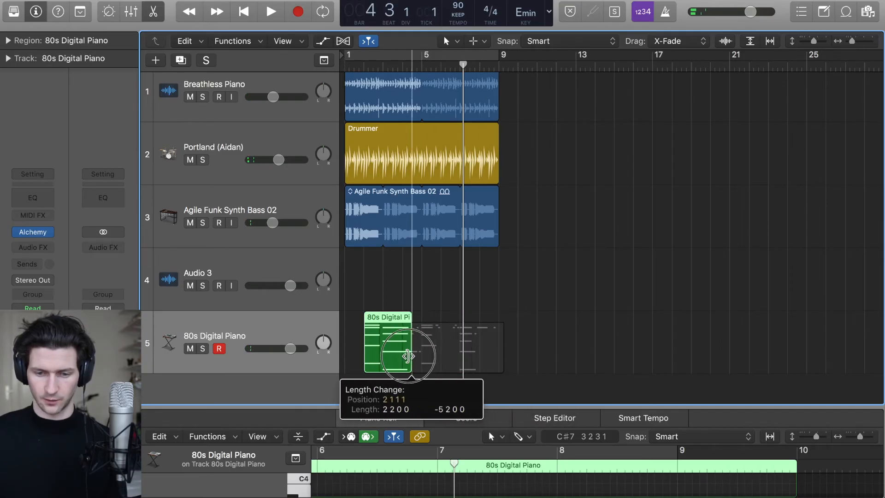
- Resize the 80s Digital Piano region to end at bar 9, removing the accidental loop to bar 16
drag(407, 356, 492, 350)
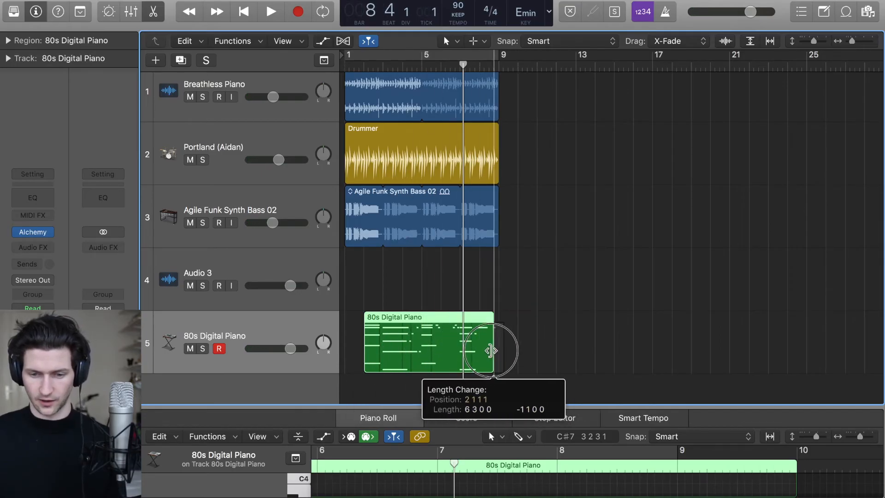
drag(490, 350, 643, 317)
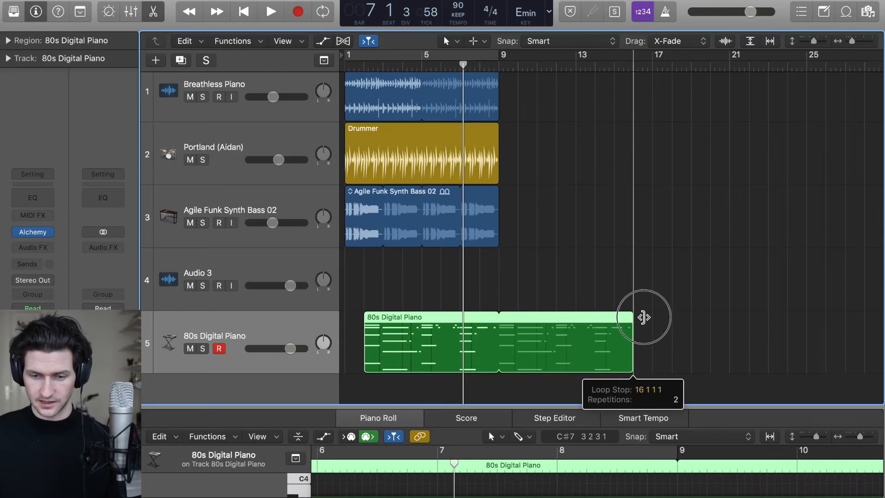
drag(644, 316, 704, 339)
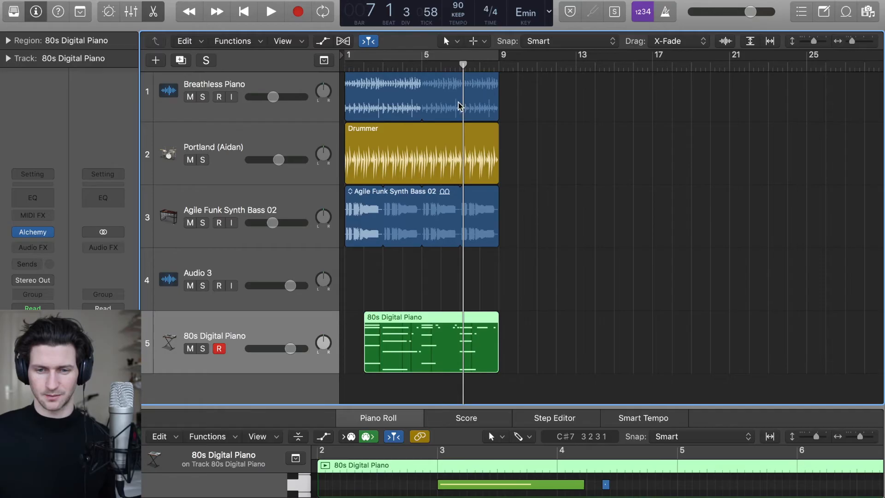
mouse_move(475, 90)
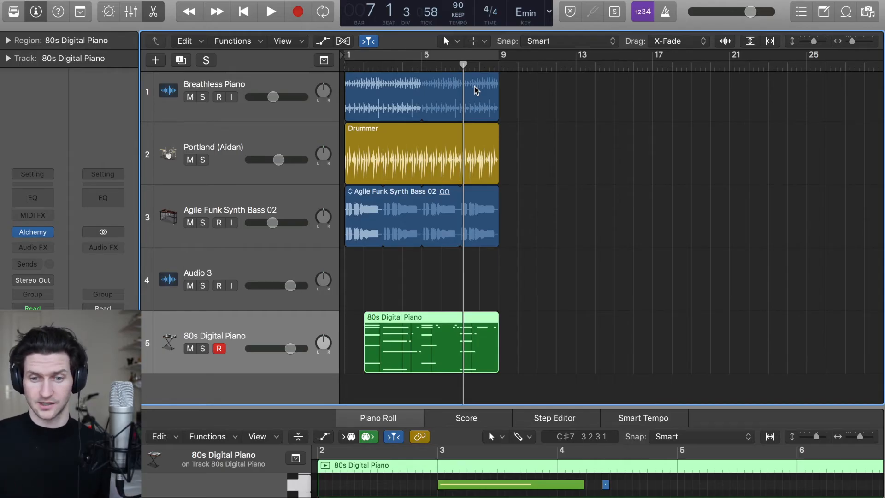
mouse_move(492, 61)
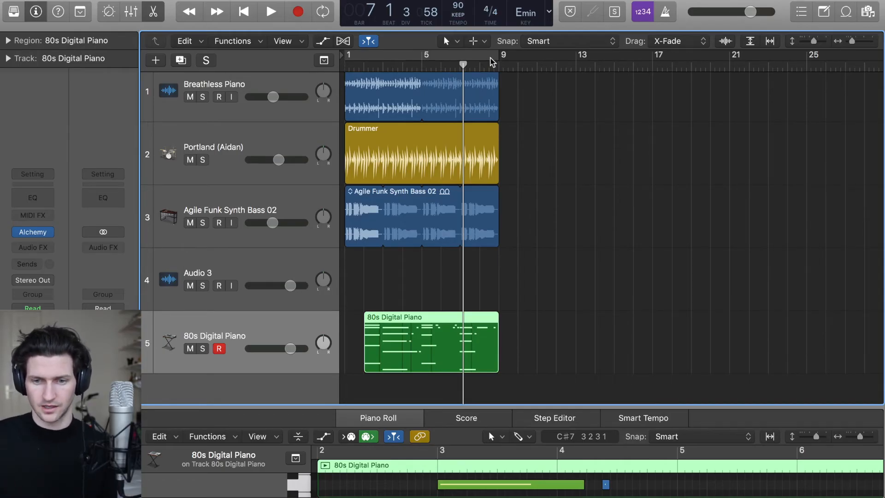
- Turn on cycle mode to loop playback over bars 1 to 9
click(323, 11)
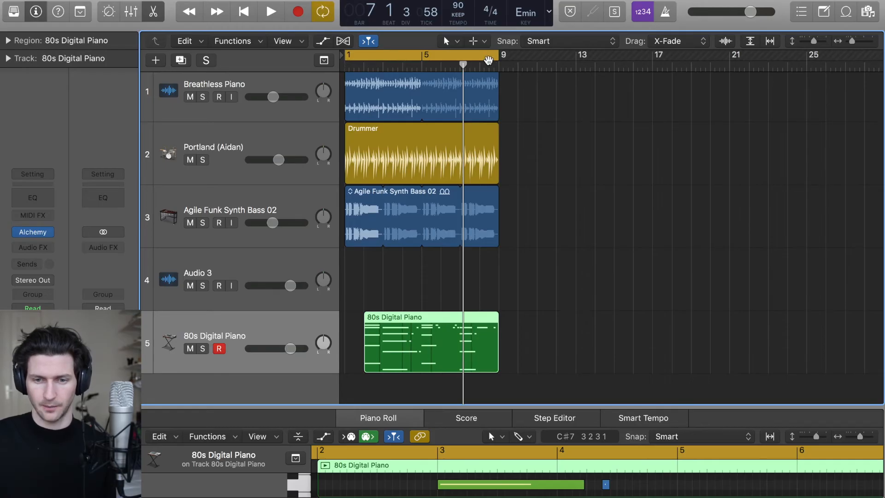
mouse_move(473, 82)
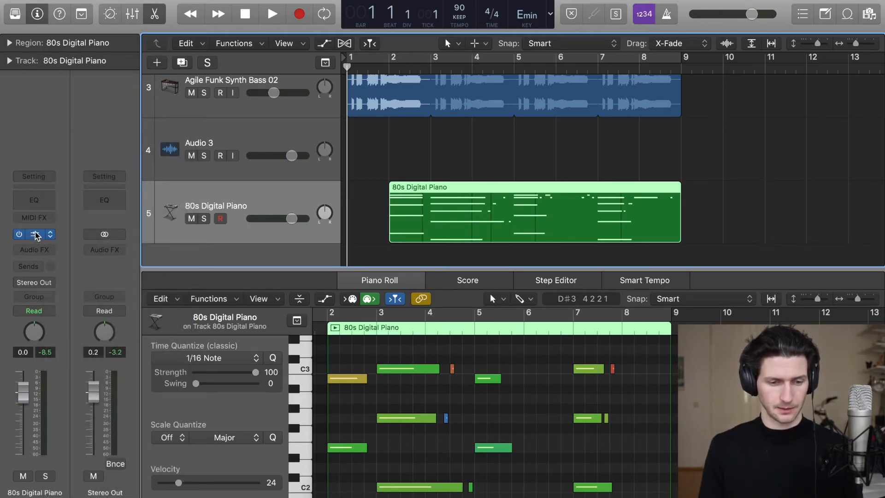
- In the Alchemy browser, narrow the preset list to the Strings category
click(539, 119)
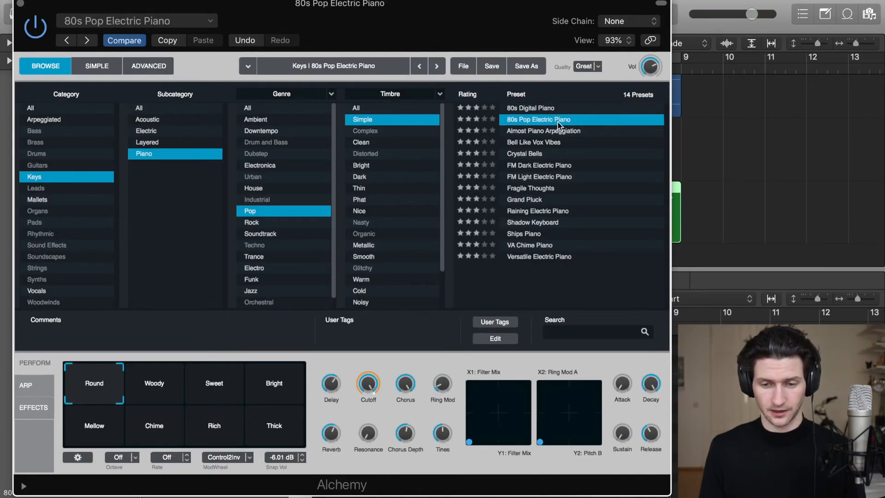
mouse_move(98, 143)
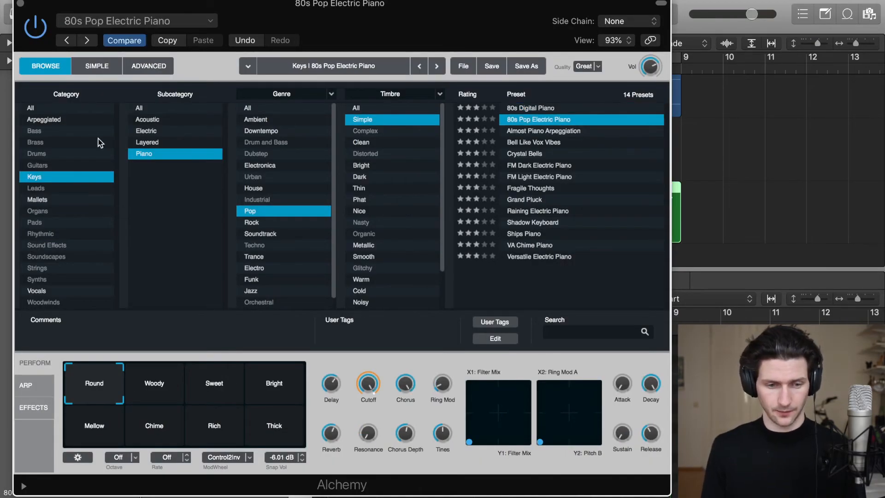
click(30, 108)
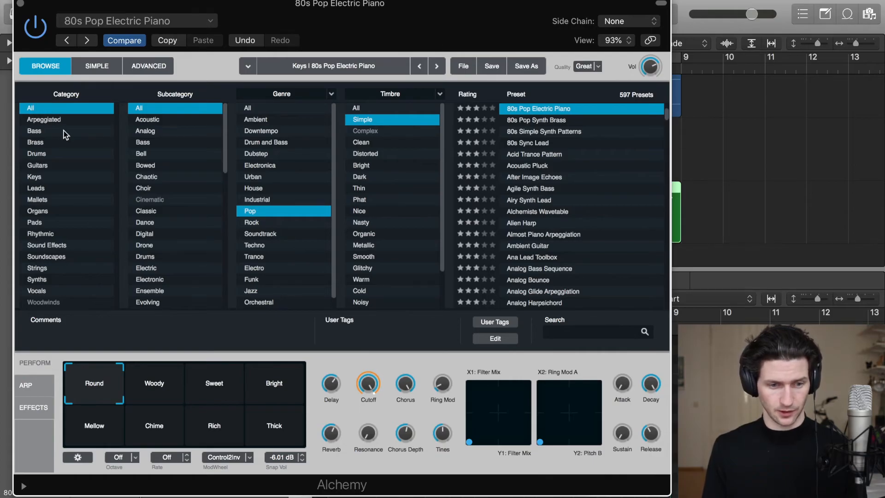
click(34, 131)
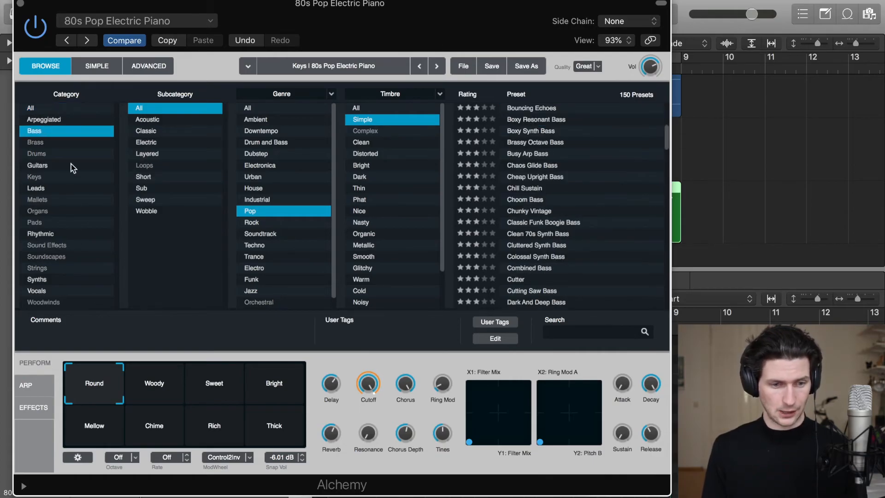
click(36, 188)
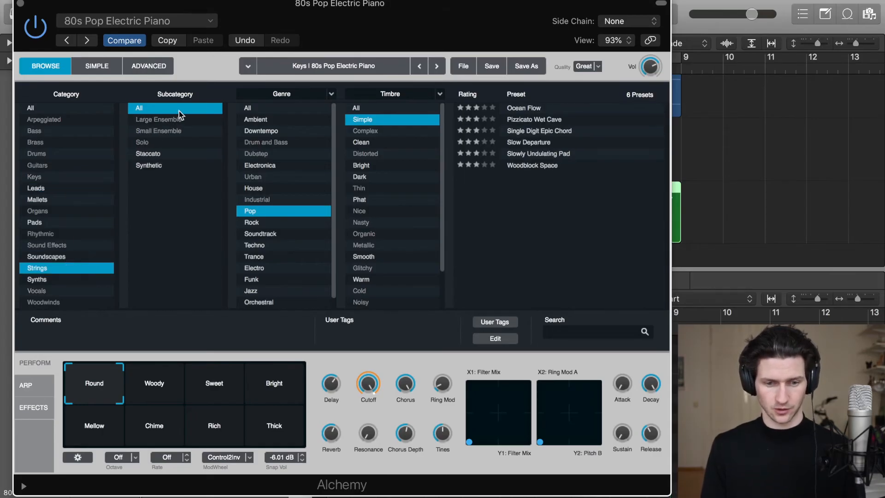
- Load the Ocean Flow strings preset onto track 5 and close the plug-in window
click(247, 108)
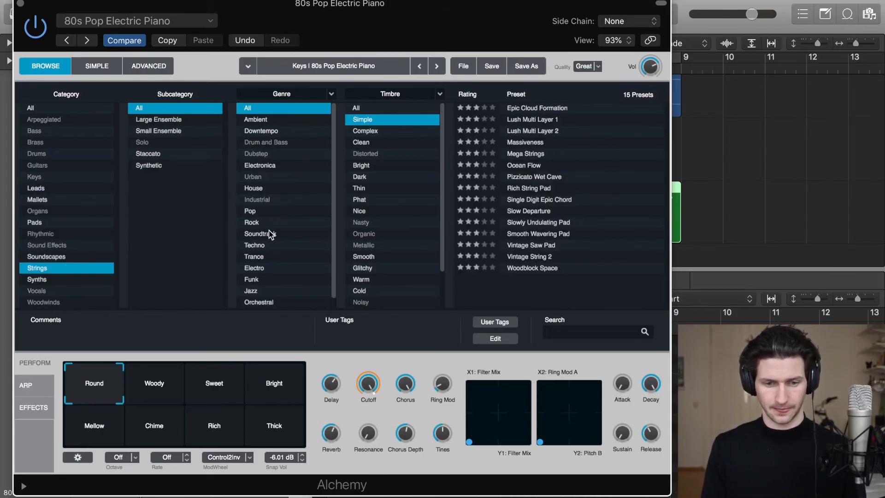
click(250, 210)
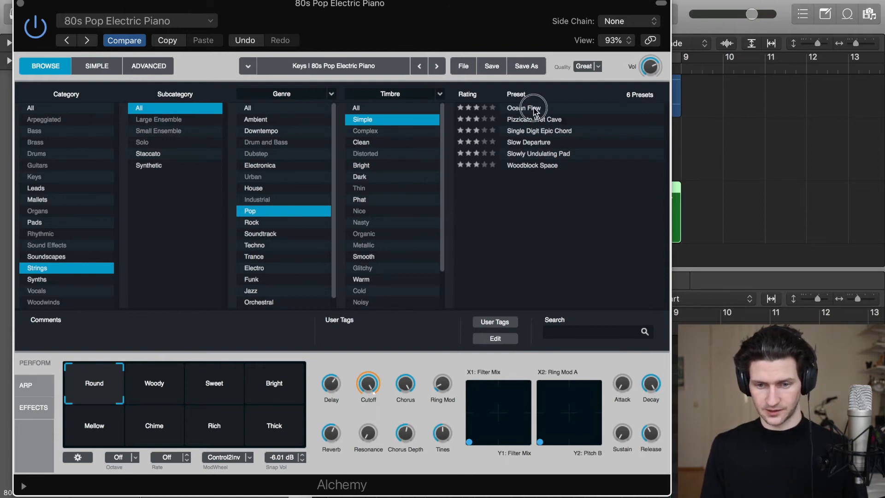
click(523, 108)
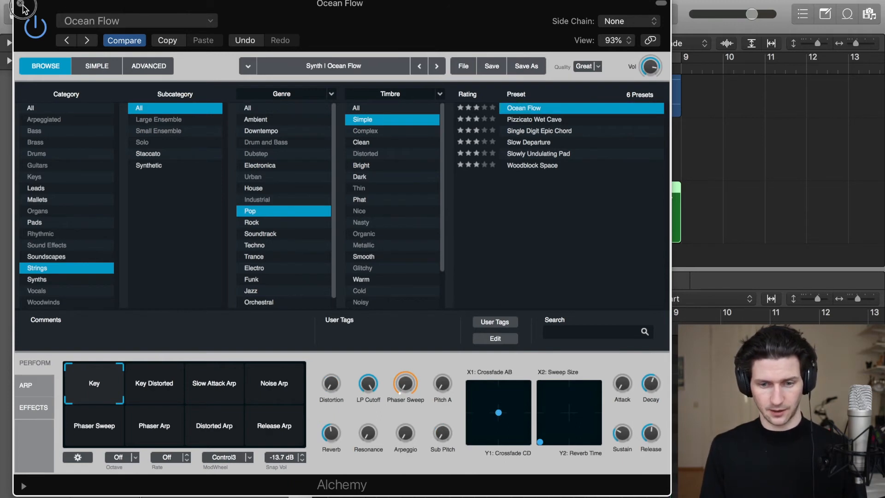
click(22, 10)
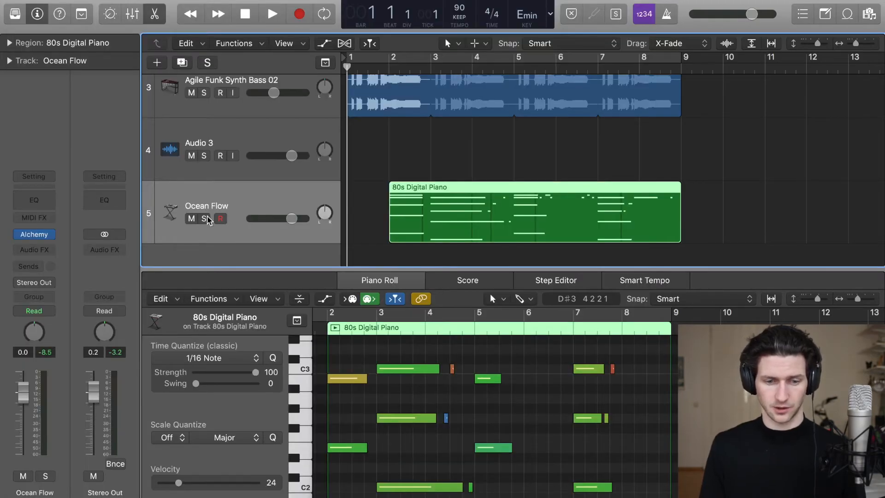
- Solo the Ocean Flow track, play the looped bars 1–9, then stop playback
click(205, 218)
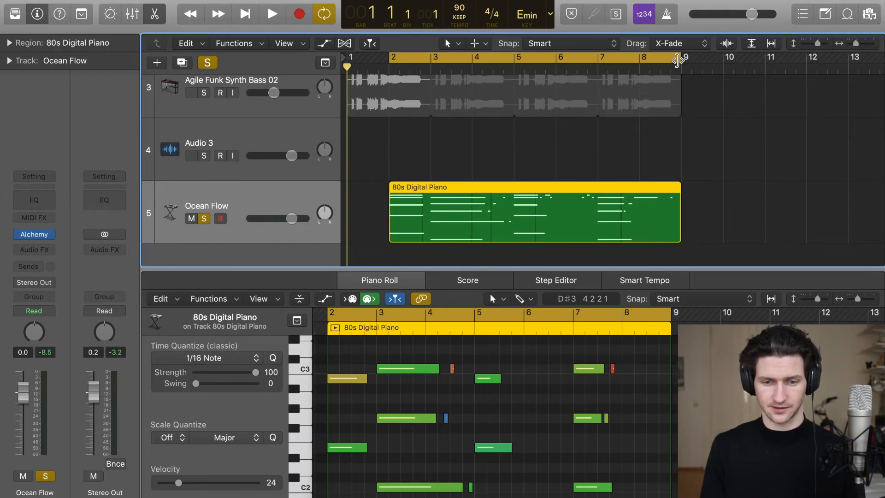
click(272, 13)
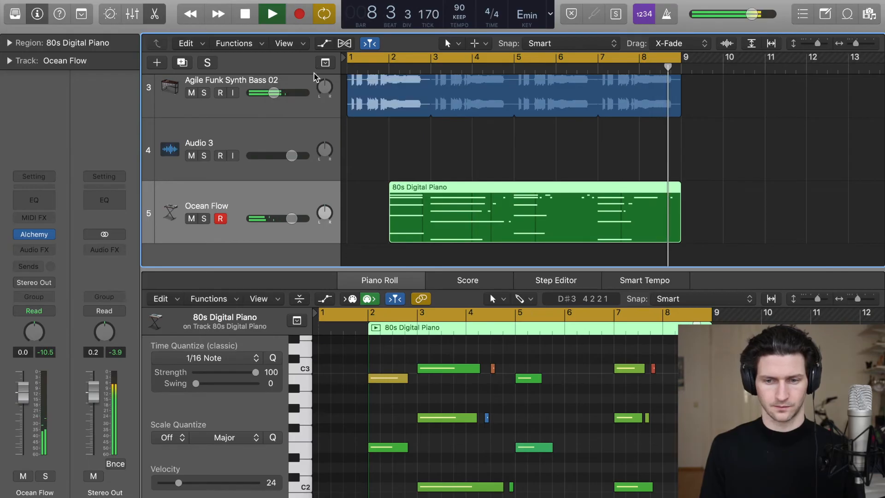
click(244, 14)
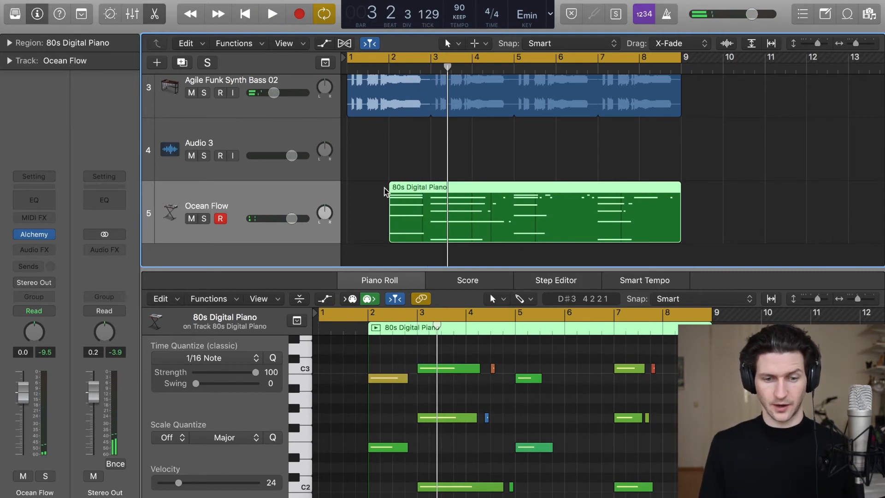
scroll(down, 3)
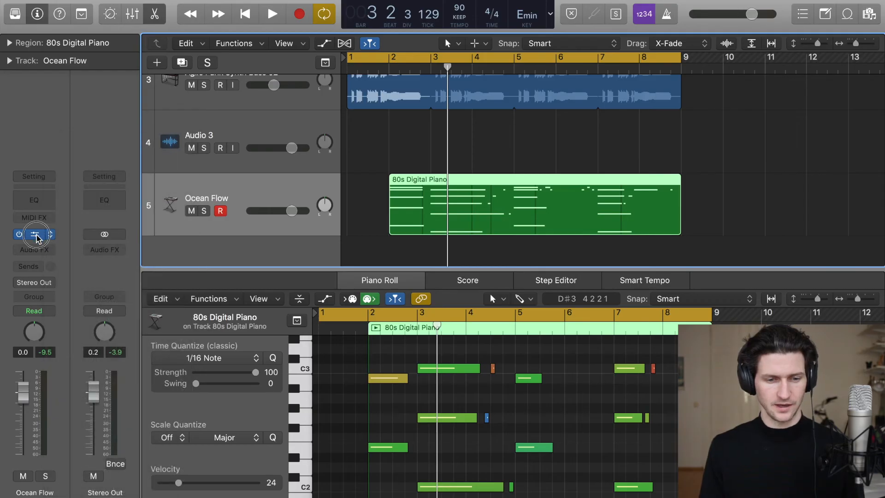
click(36, 234)
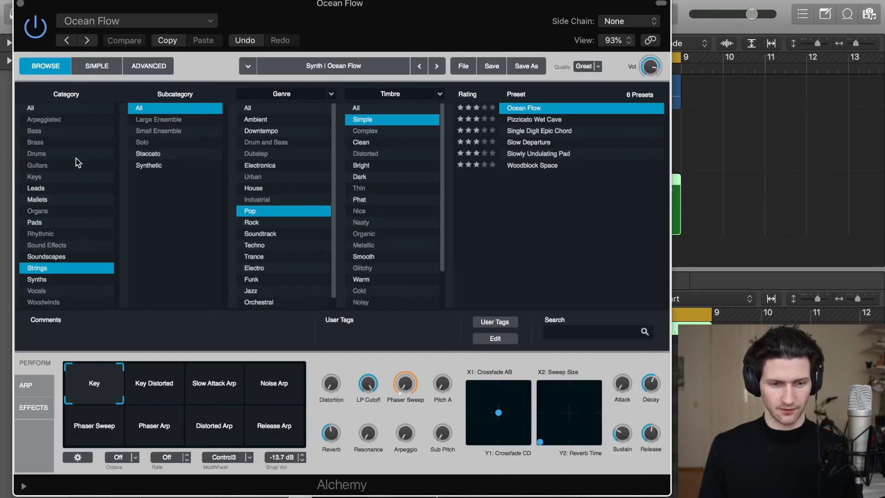
click(29, 108)
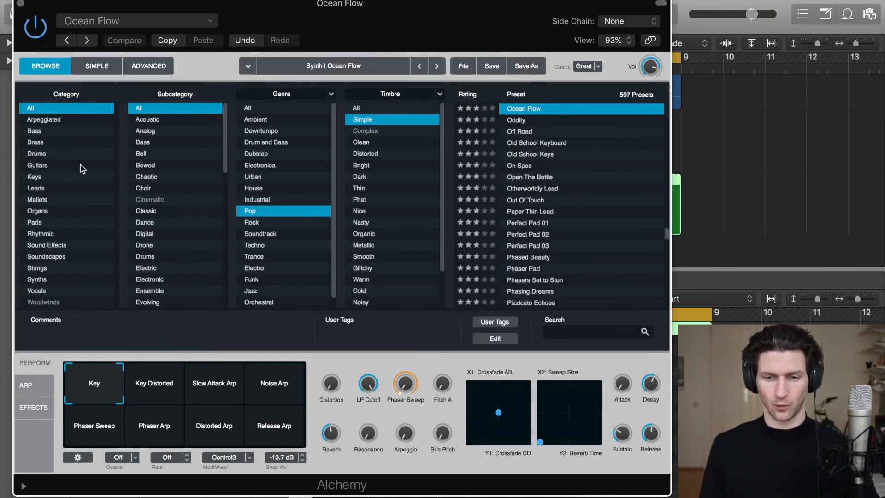
click(36, 165)
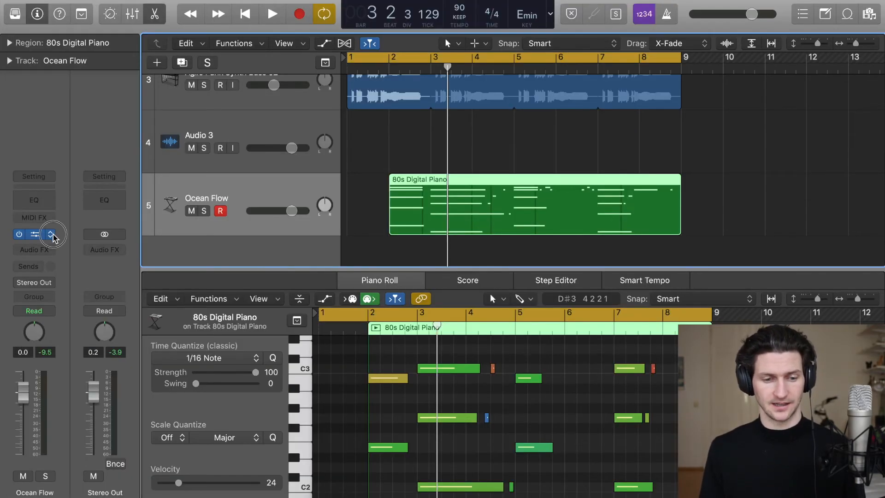
- Swap track 5's instrument from Alchemy to the EXS24 sampler
click(52, 234)
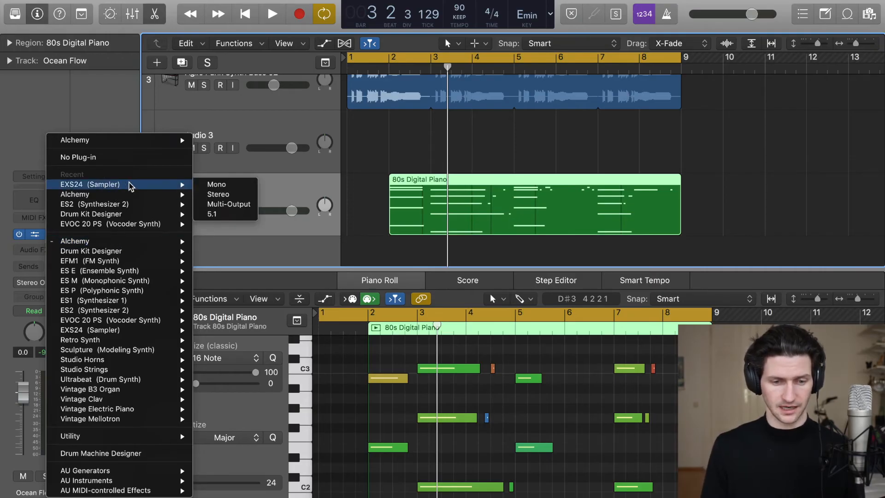
mouse_move(215, 187)
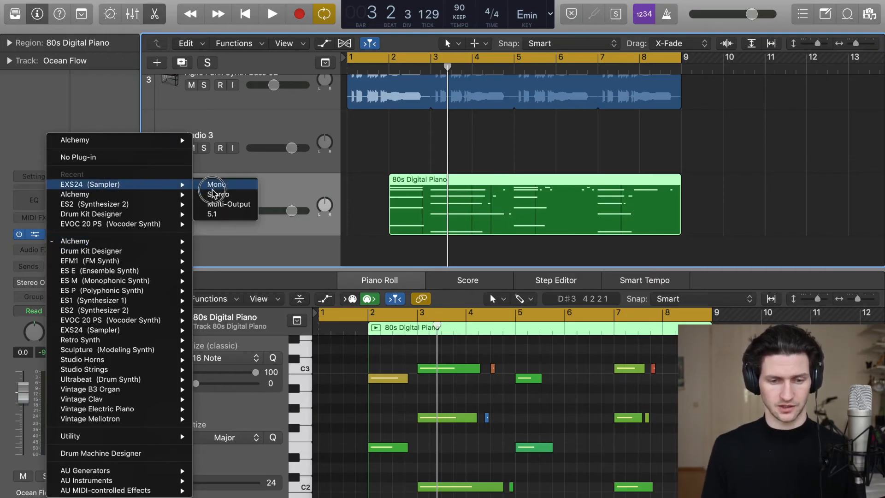
click(217, 195)
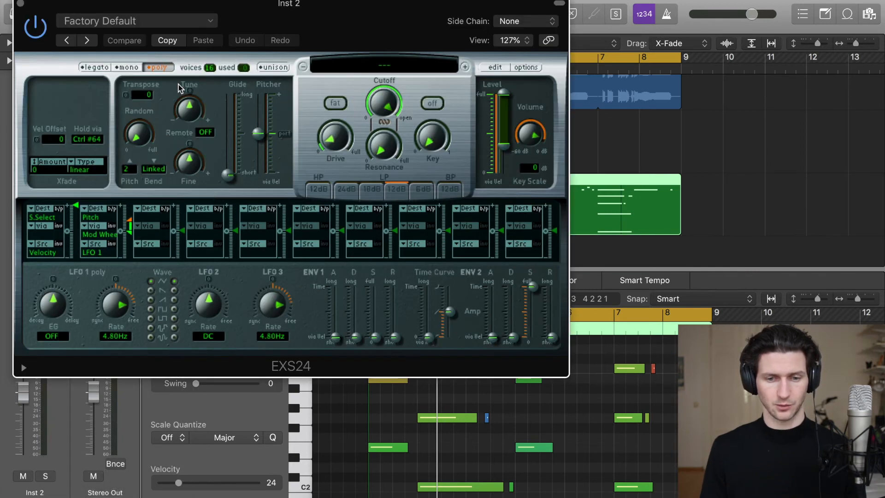
mouse_move(427, 69)
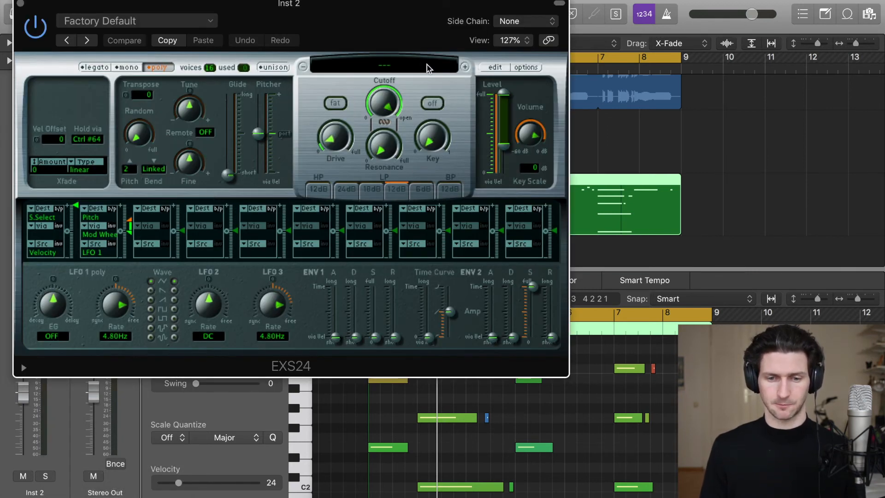
- Load Acoustic Pianos > Yamaha Grand Piano into the EXS24 sampler
click(383, 66)
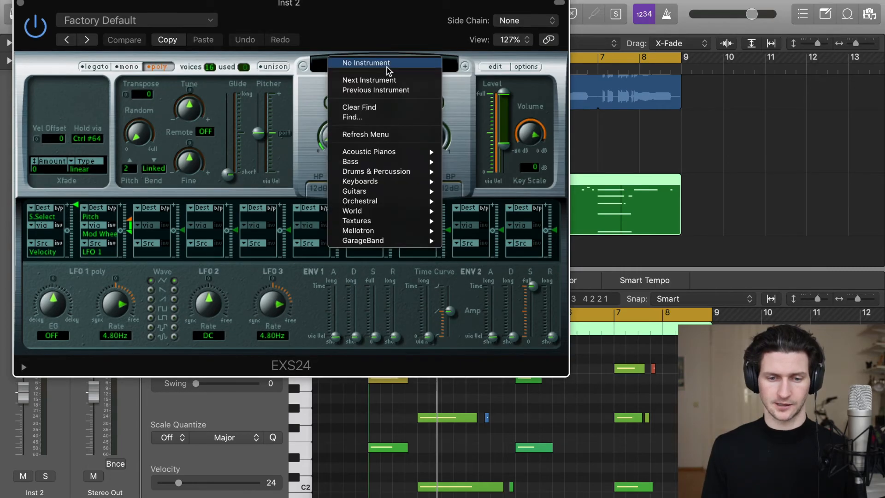
mouse_move(377, 156)
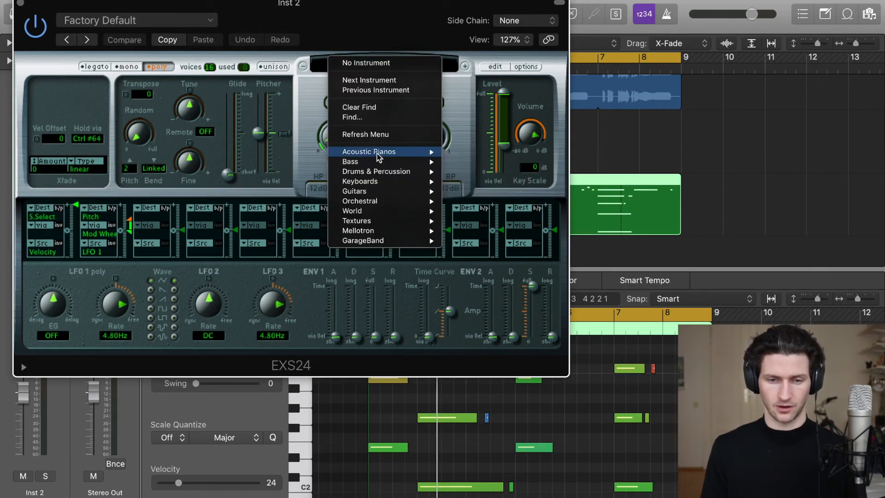
mouse_move(368, 151)
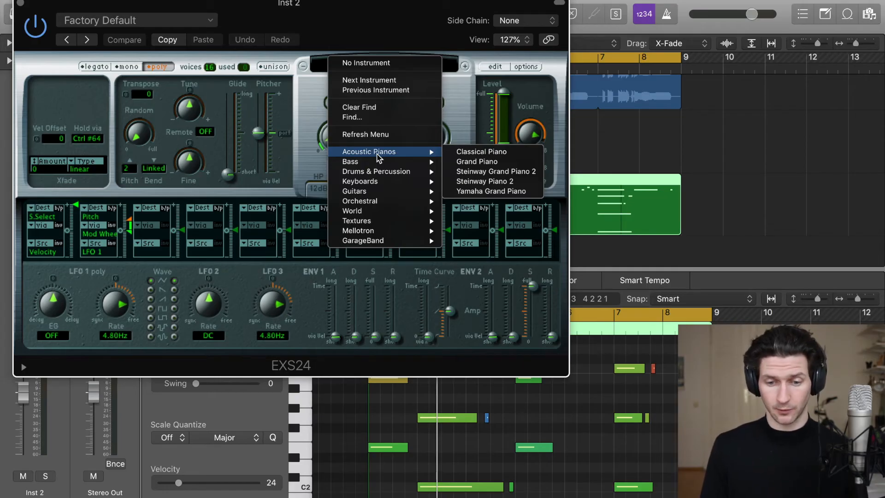
mouse_move(491, 191)
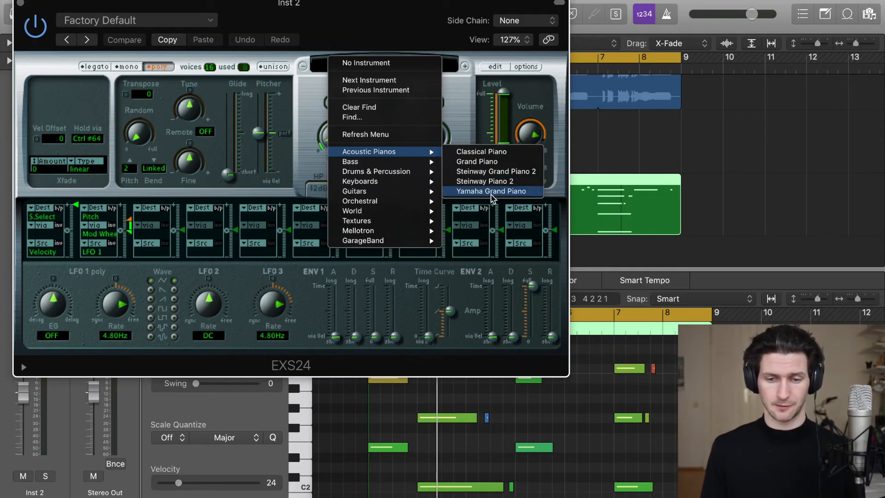
click(491, 191)
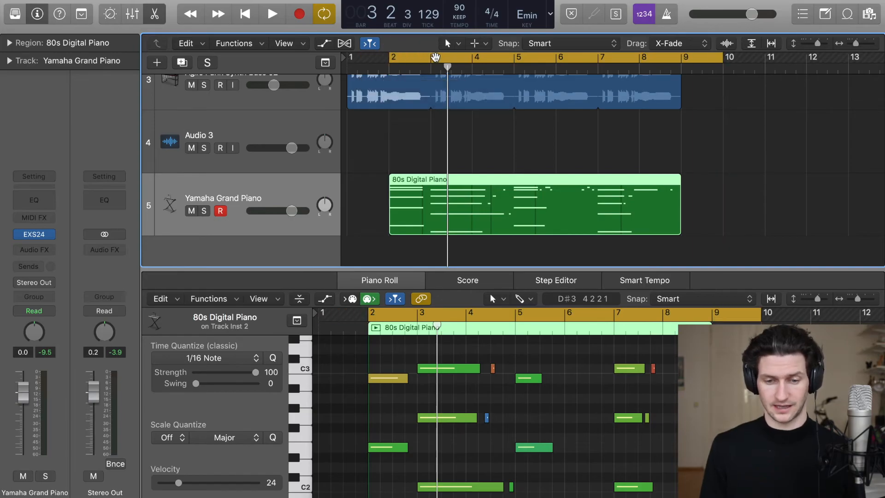
- Play the arrangement, briefly soloing the Yamaha Grand Piano track, then unsolo it
click(273, 14)
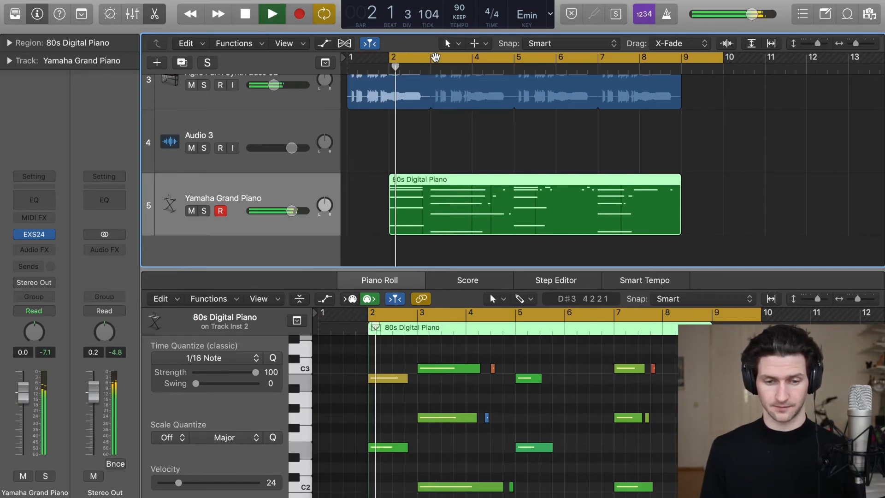
click(205, 211)
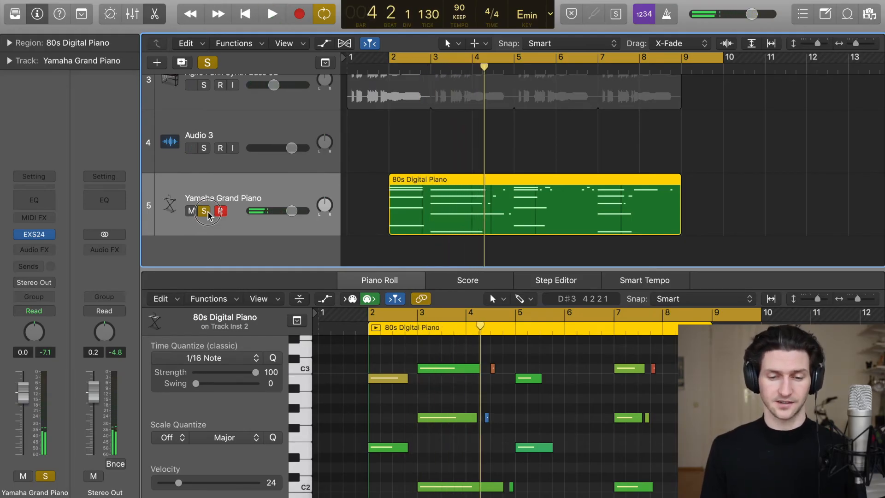
click(206, 210)
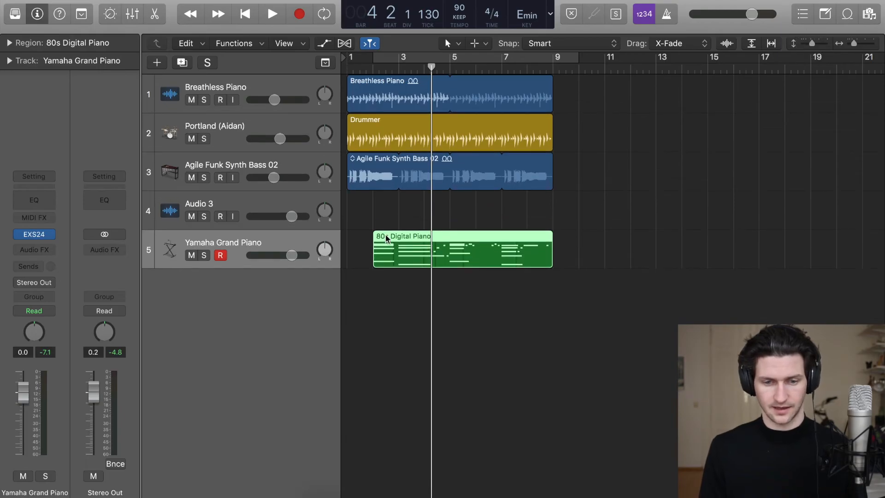
mouse_move(299, 251)
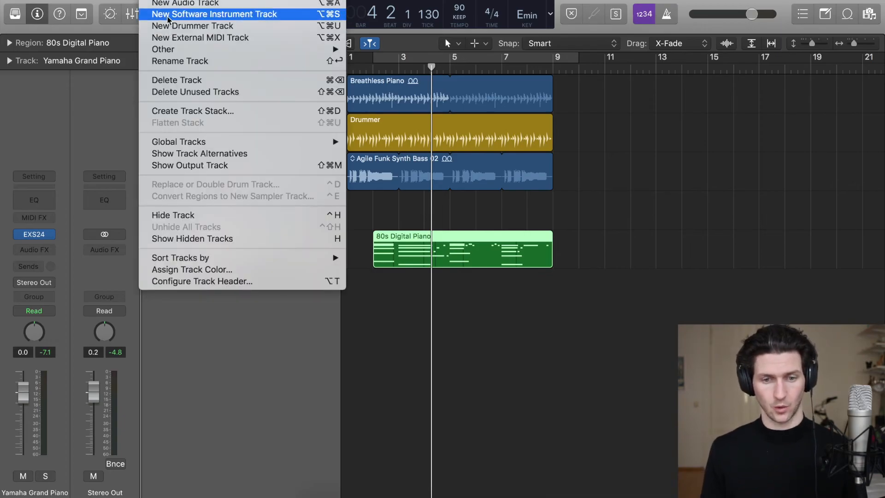
- Create a new software instrument track Inst 3 and duplicate the Yamaha Grand Piano track
click(215, 13)
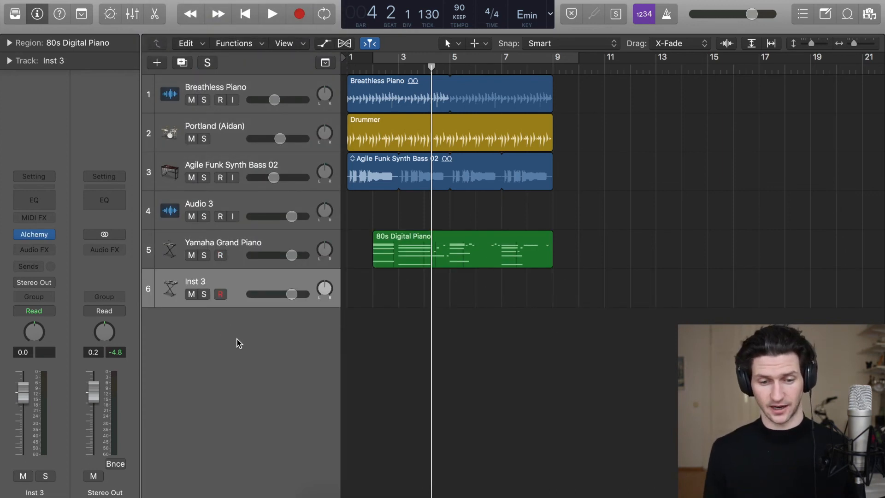
click(222, 243)
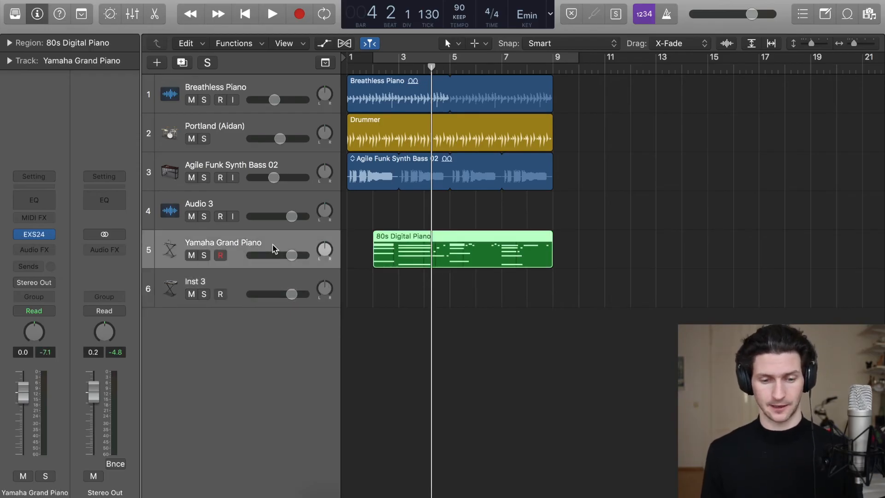
key(cmd+d)
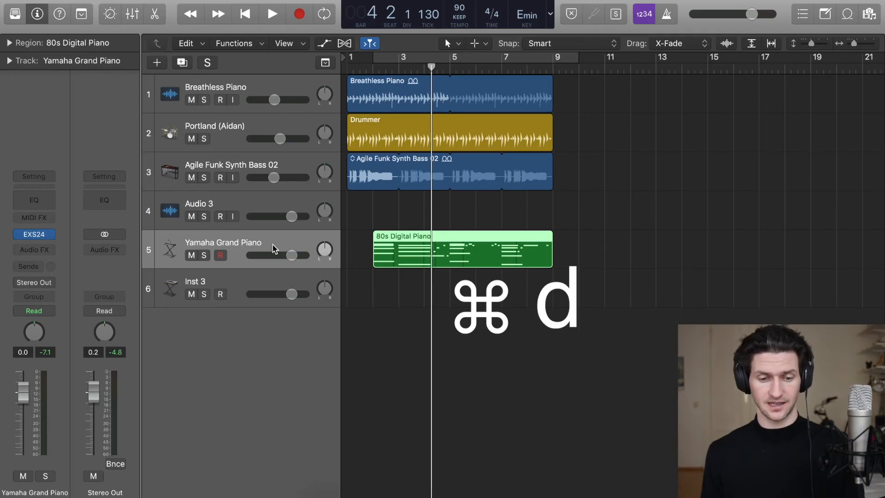
key(cmd+d)
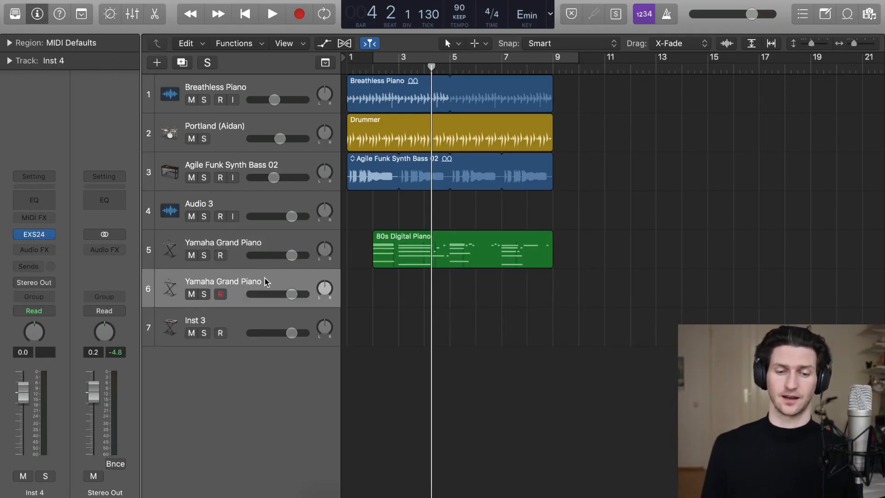
mouse_move(308, 282)
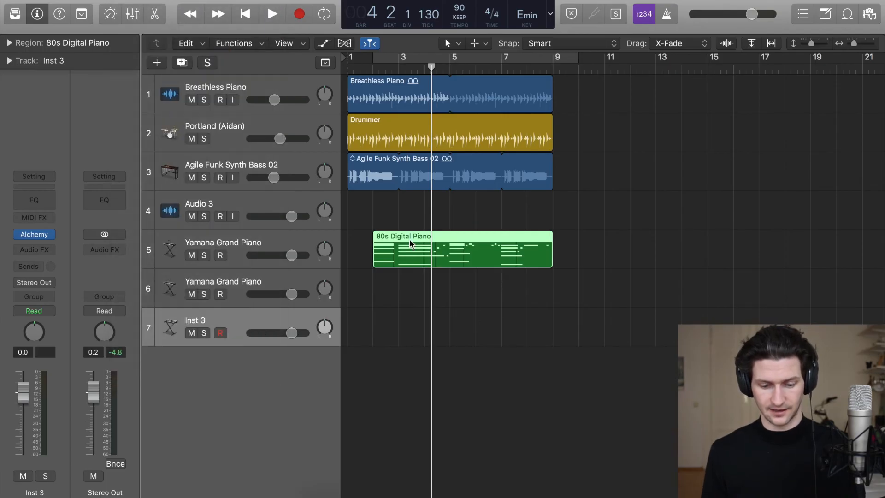
mouse_move(428, 86)
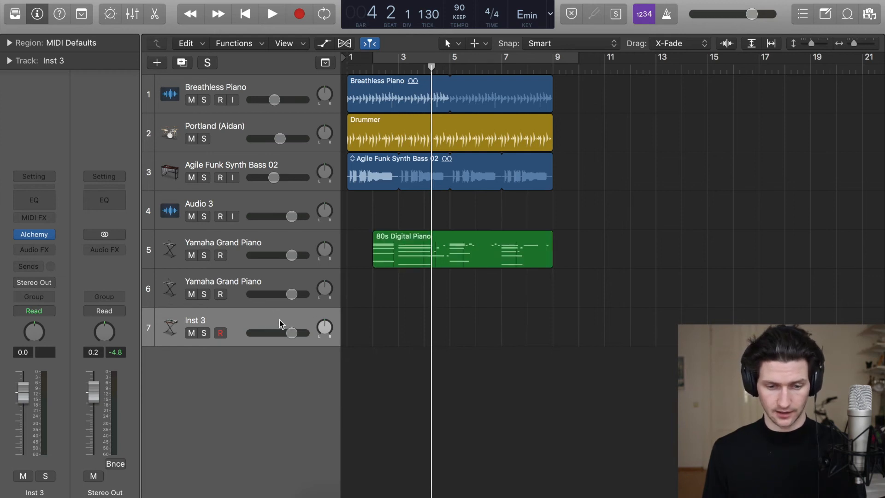
mouse_move(449, 77)
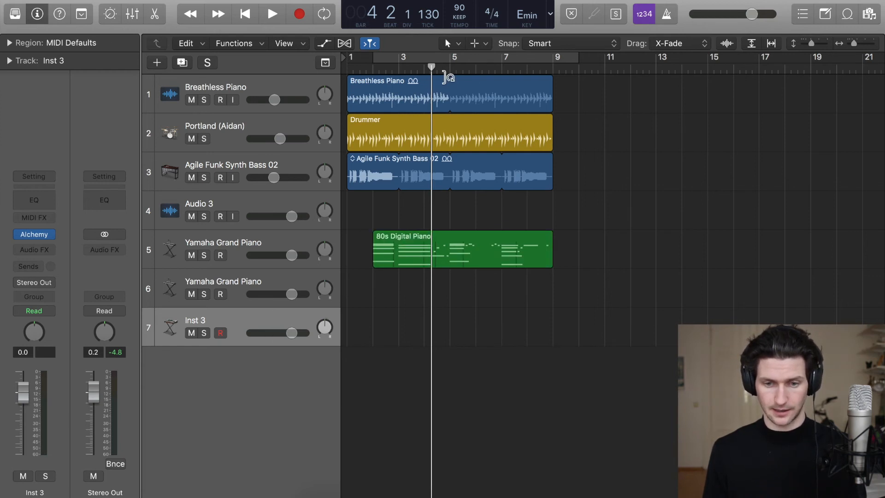
- Copy the 80s Digital Piano region onto Inst 3 and solo that track
click(396, 58)
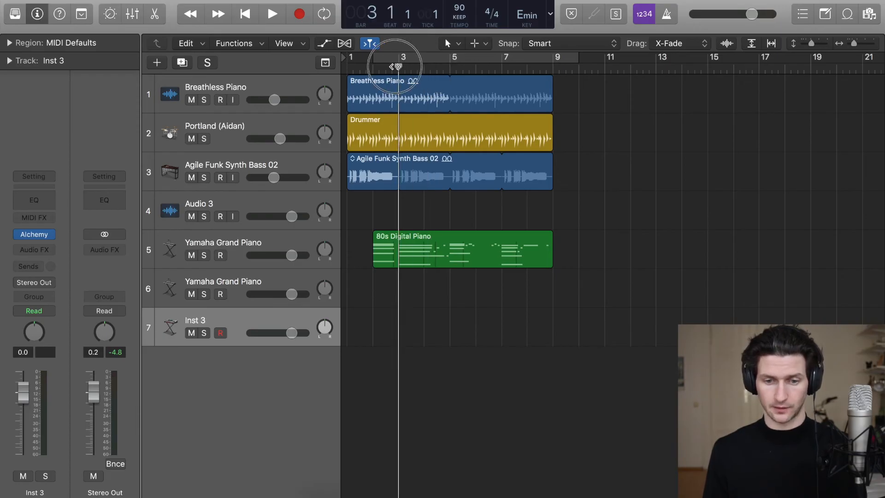
drag(395, 67, 378, 66)
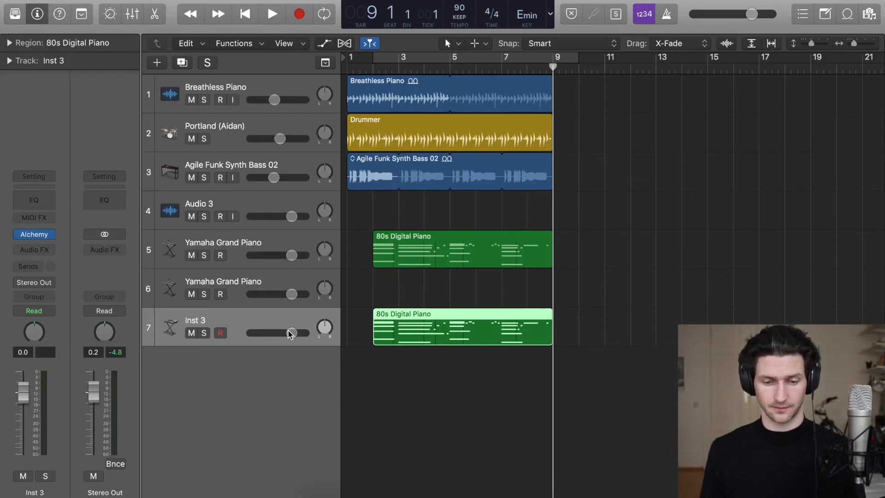
click(204, 333)
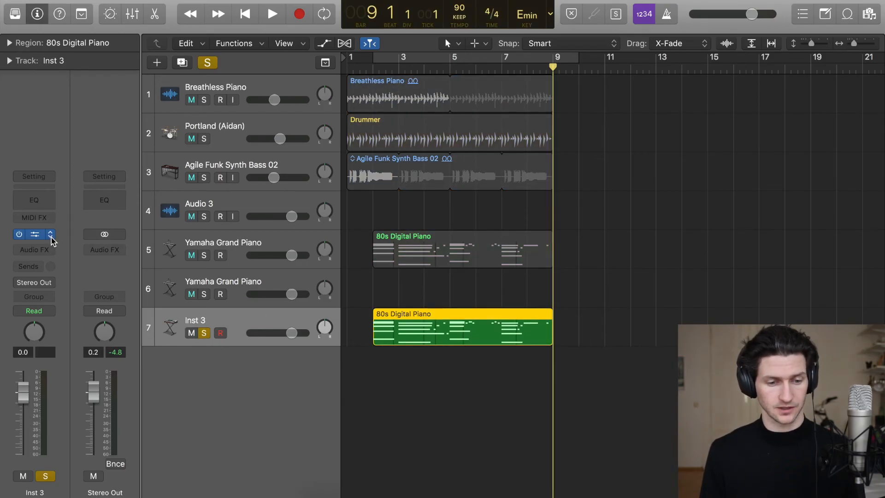
click(35, 234)
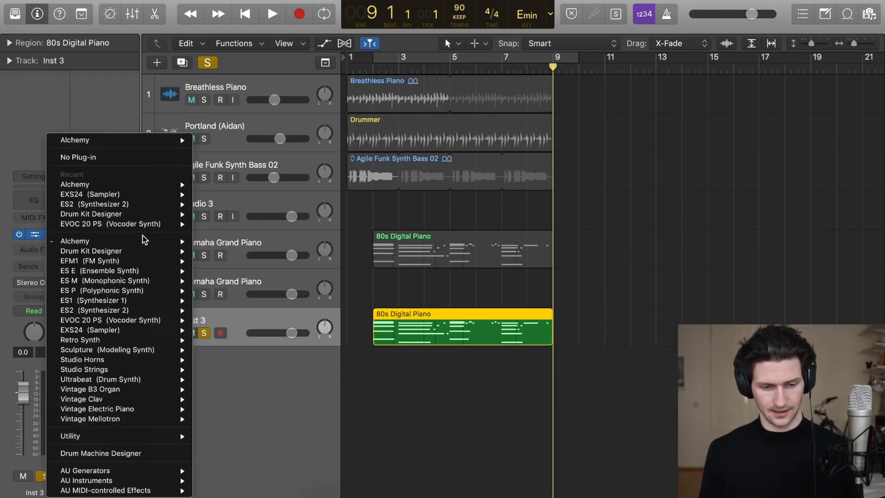
mouse_move(90, 261)
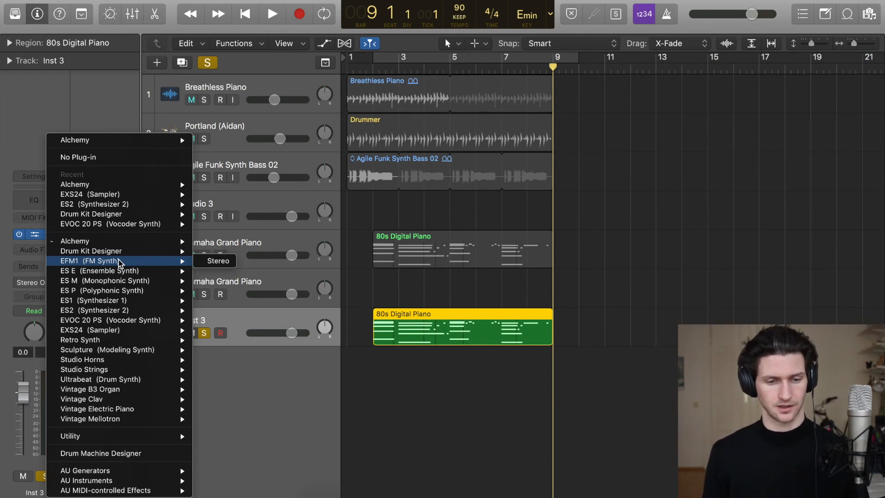
mouse_move(90, 194)
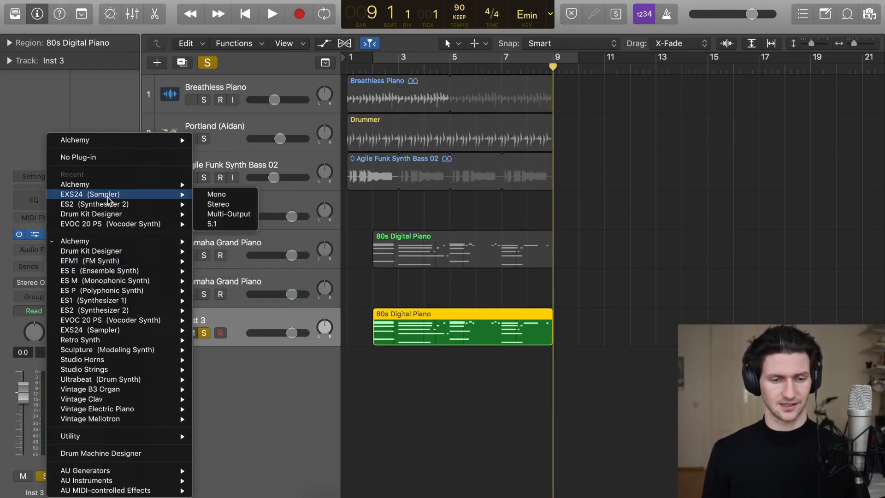
mouse_move(216, 195)
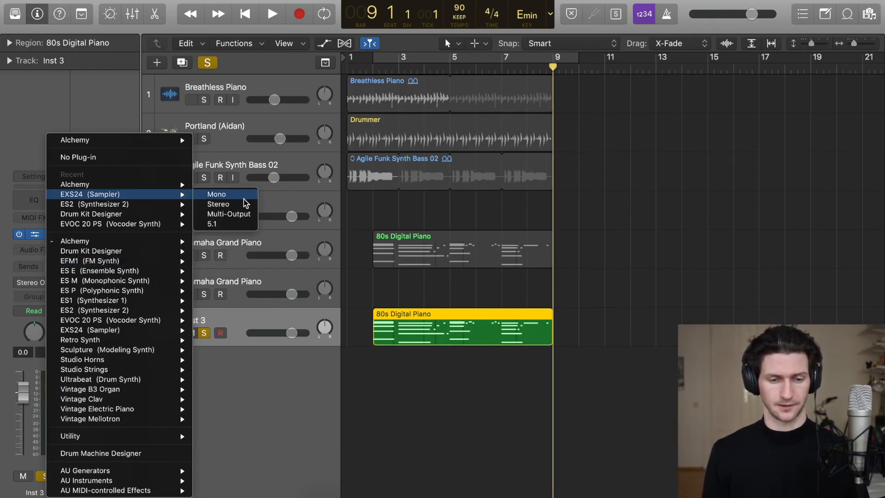
click(216, 194)
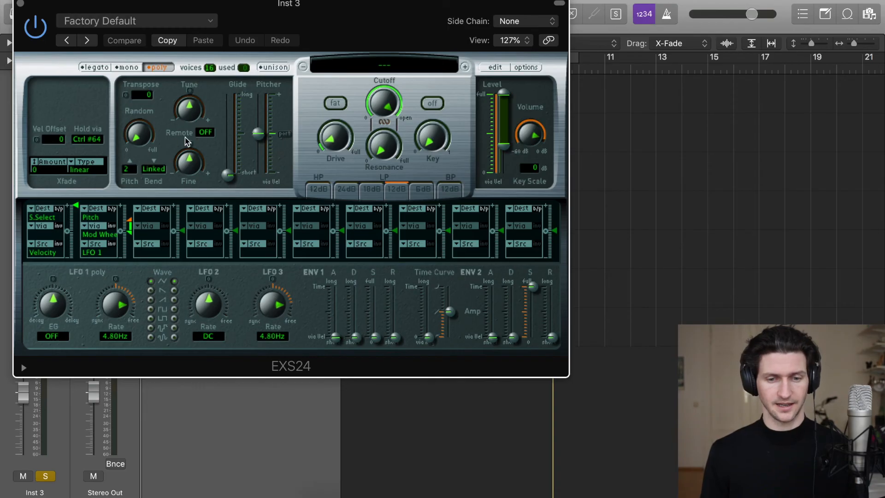
mouse_move(303, 266)
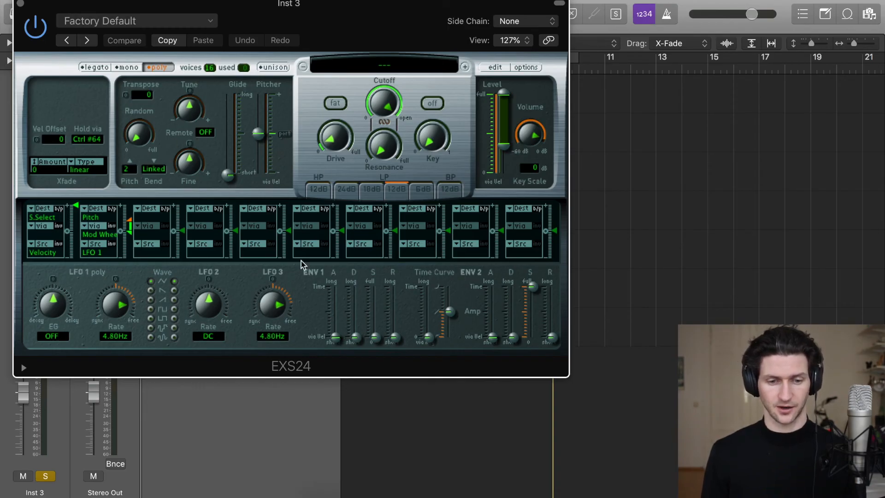
mouse_move(271, 235)
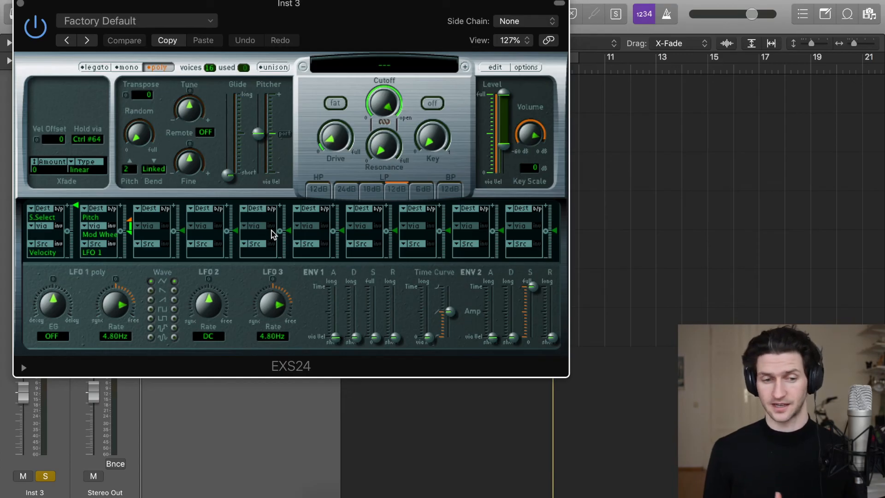
drag(289, 3, 322, 21)
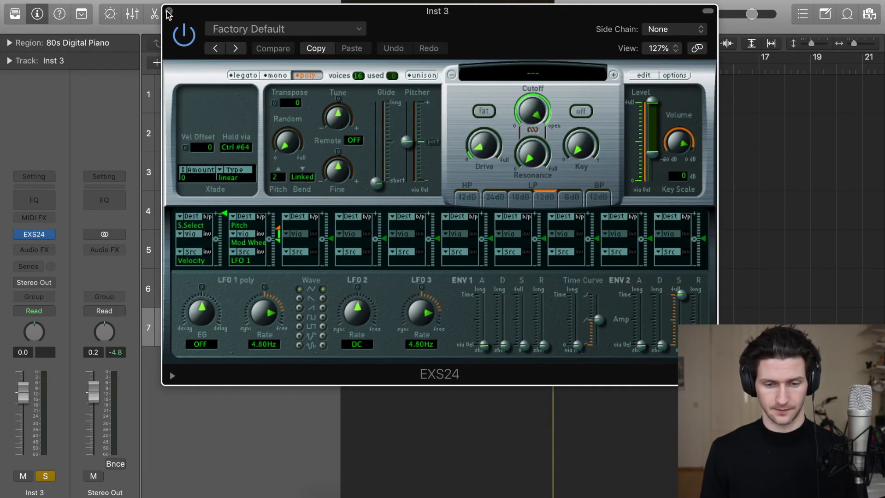
click(167, 13)
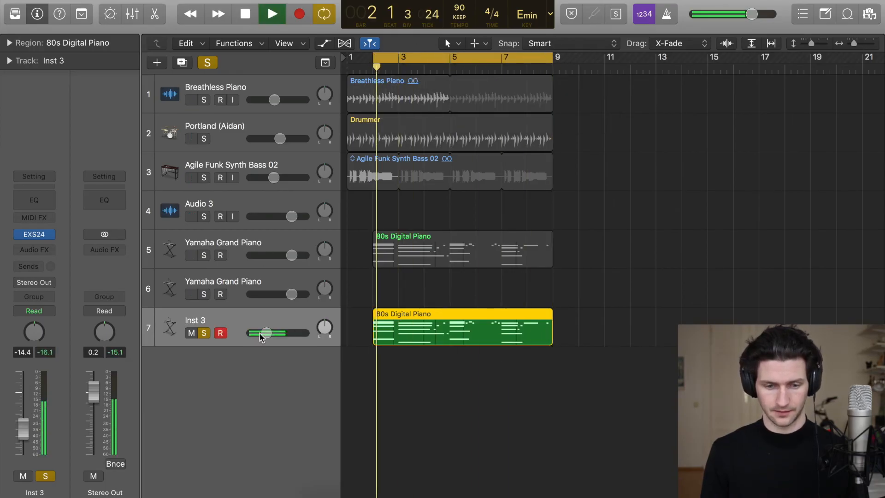
drag(269, 332, 266, 332)
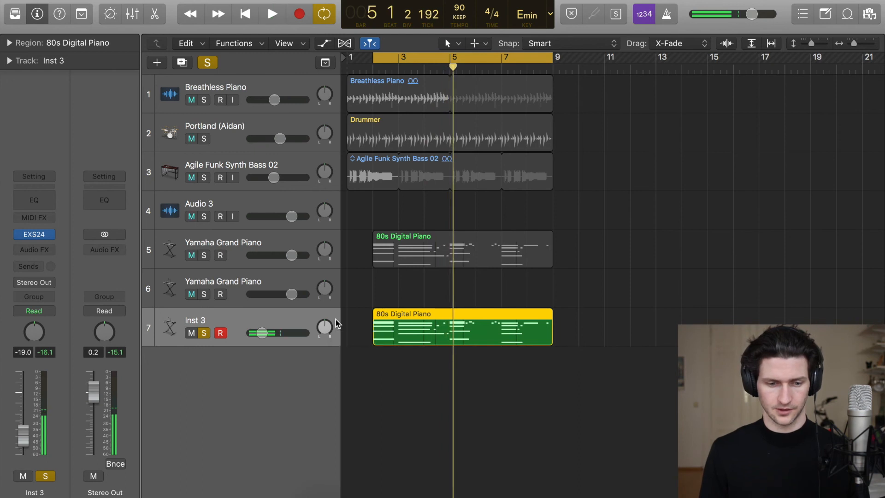
click(34, 234)
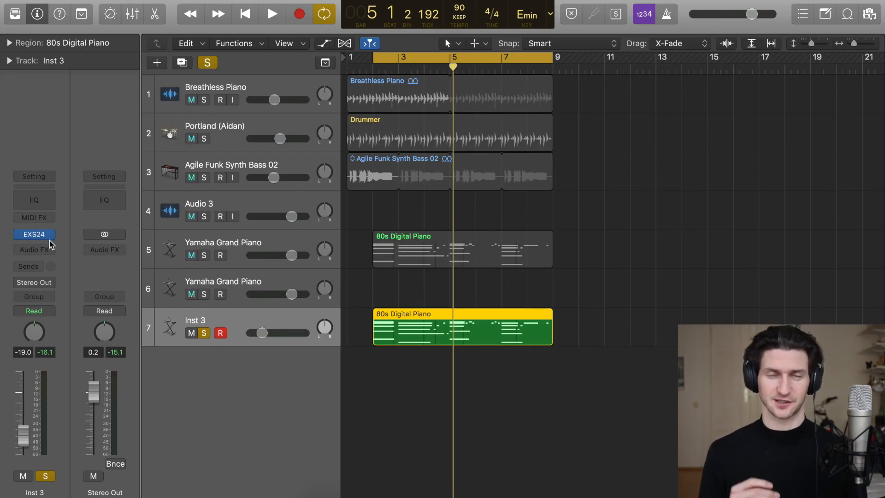
- Load the Orchestral > Strings > String Ensemble patch into the EXS24 sampler on Inst 3
click(35, 235)
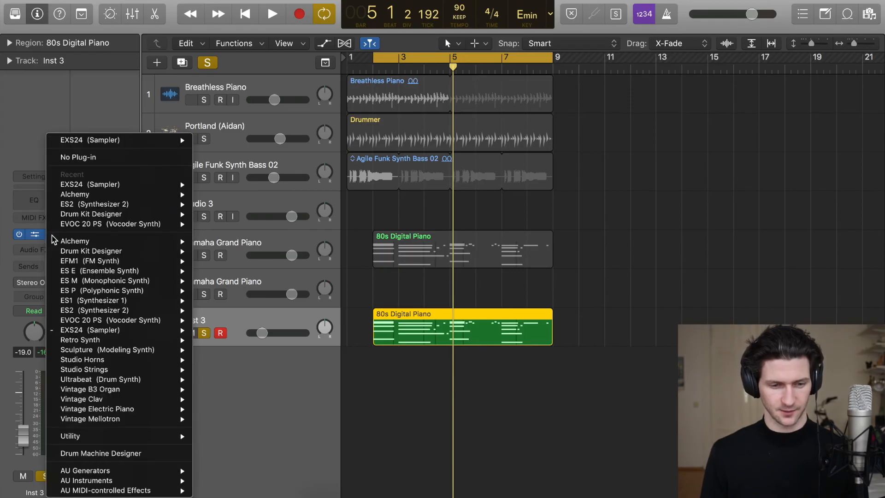
mouse_move(91, 185)
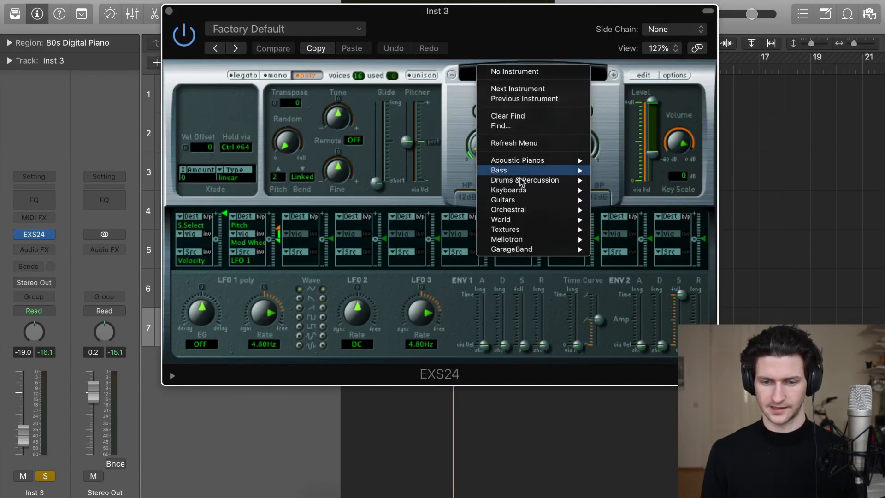
mouse_move(517, 160)
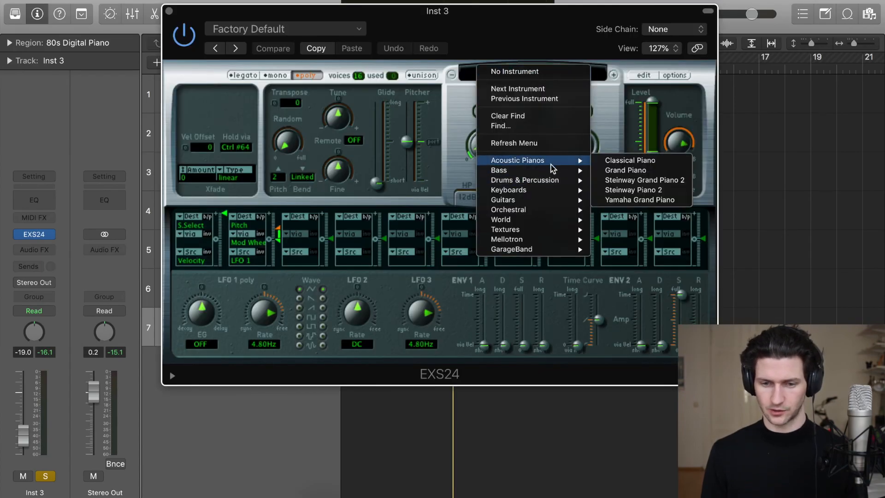
mouse_move(524, 180)
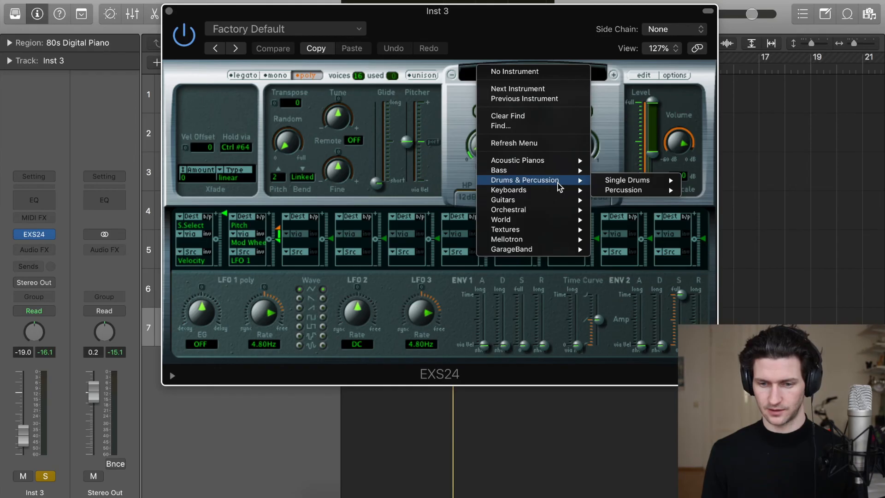
mouse_move(501, 200)
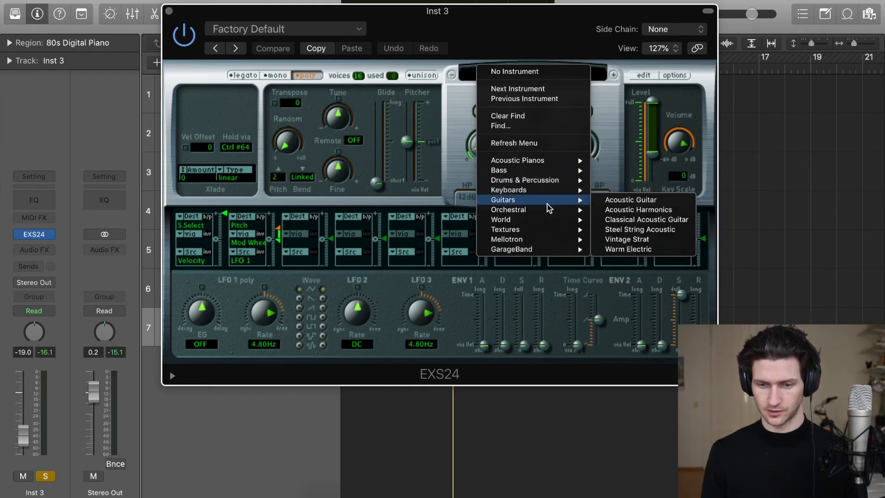
mouse_move(500, 220)
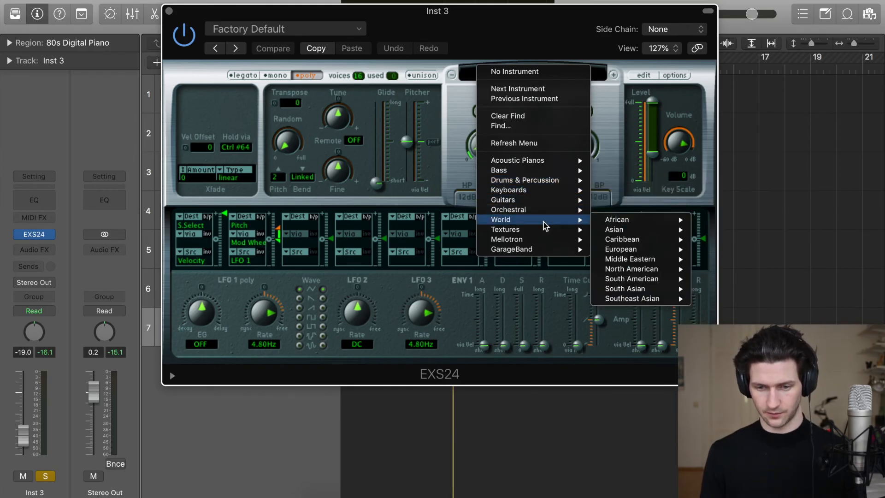
mouse_move(508, 210)
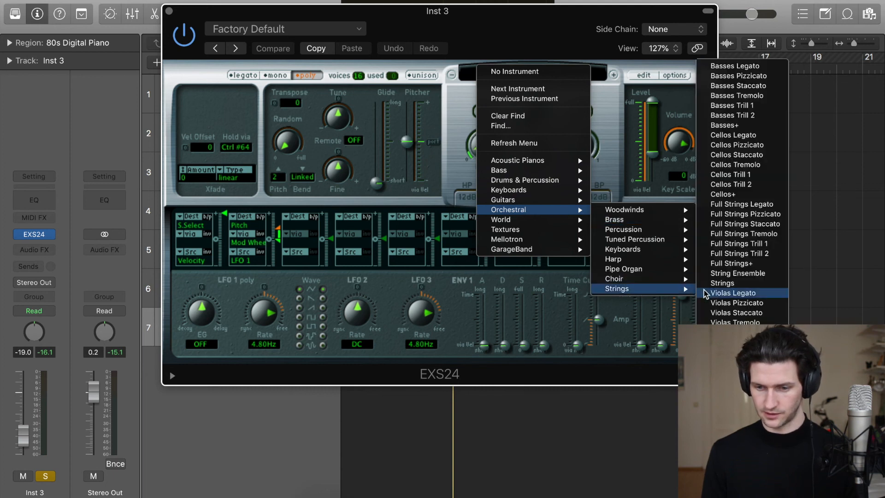
click(737, 273)
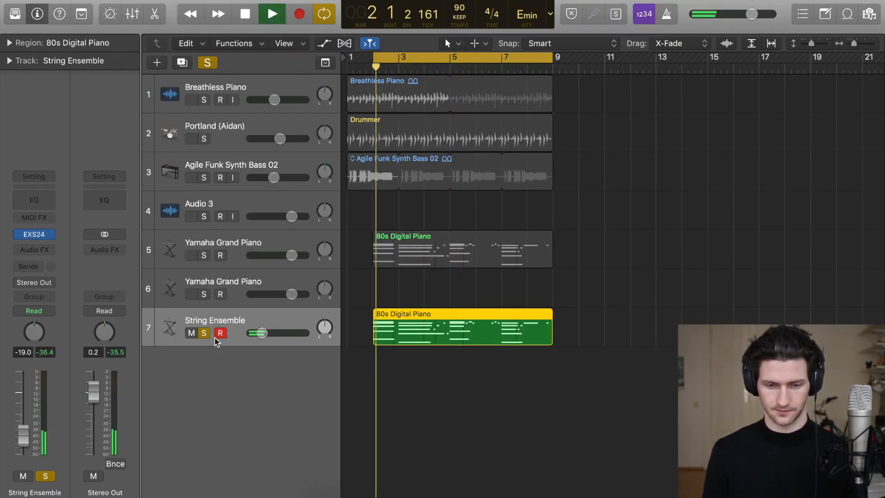
- Set String Ensemble volume near -4.5 dB and solo the first Yamaha Grand Piano
drag(282, 333, 265, 333)
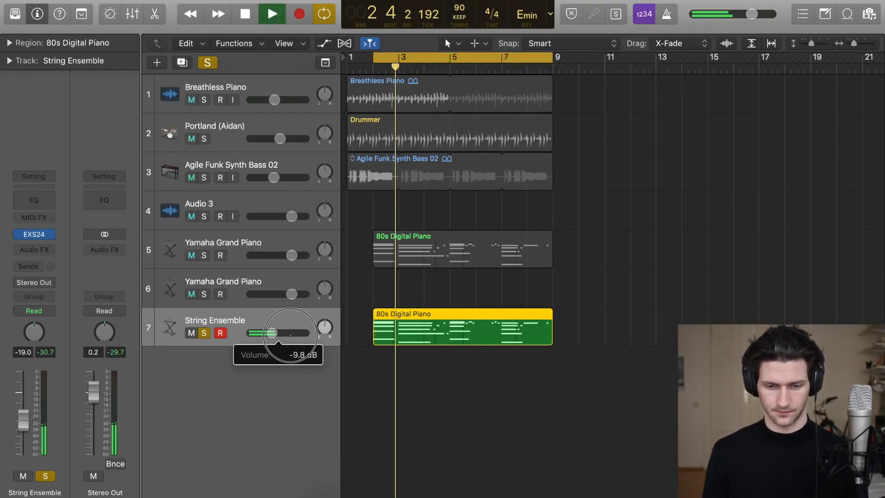
drag(266, 333, 274, 333)
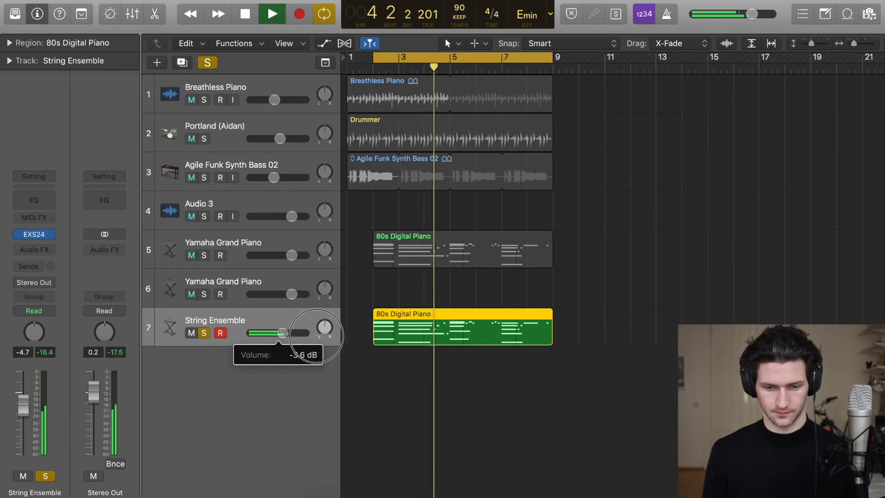
drag(282, 333, 285, 333)
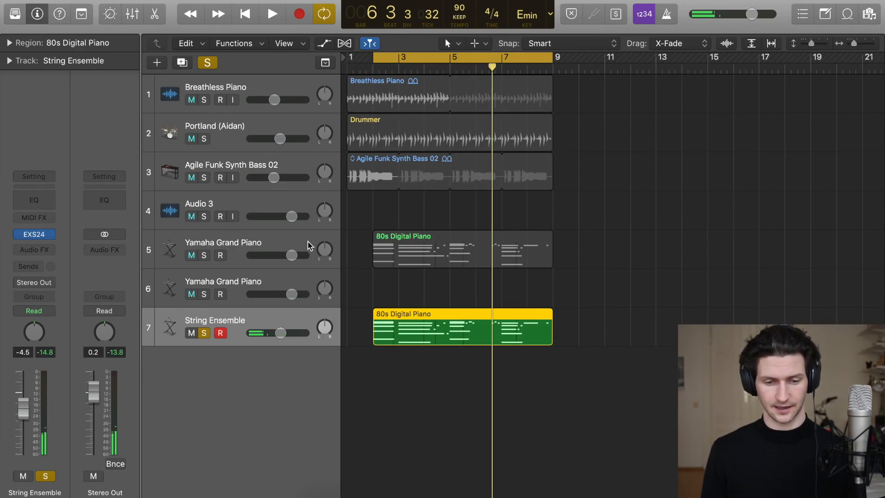
click(204, 255)
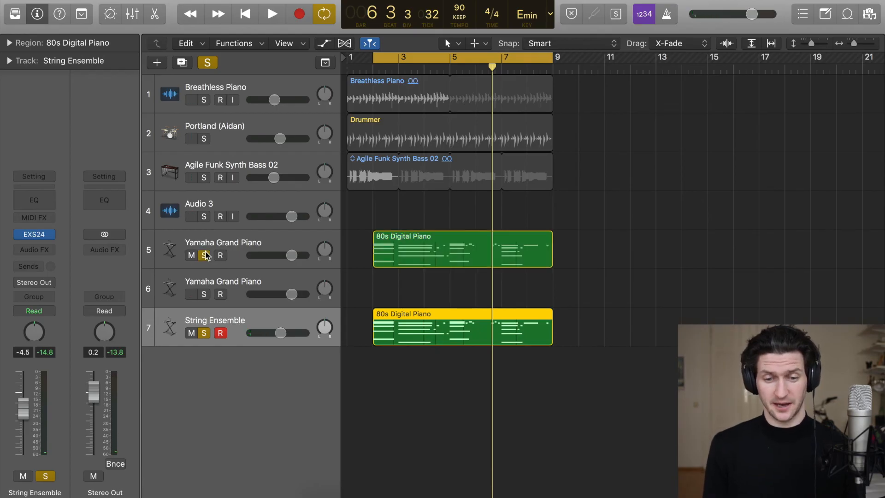
click(272, 14)
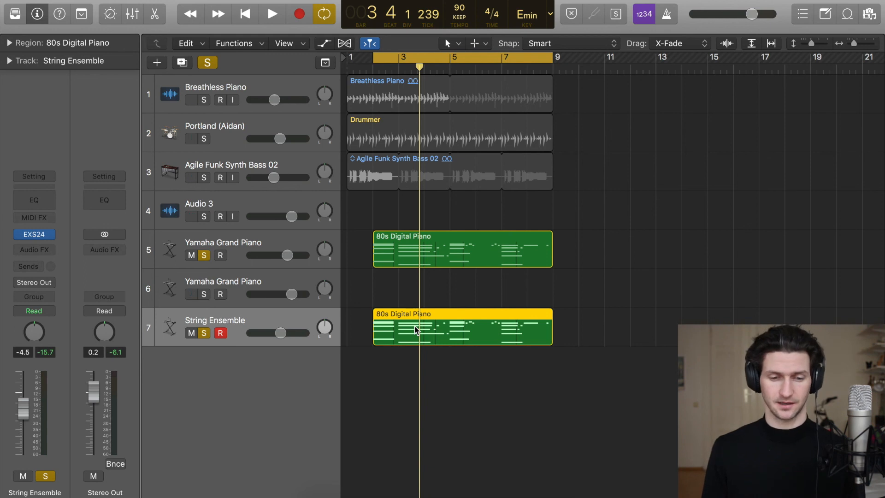
- Lengthen the String Ensemble notes after bar 7, including the low C2, then unsolo the piano
double_click(415, 331)
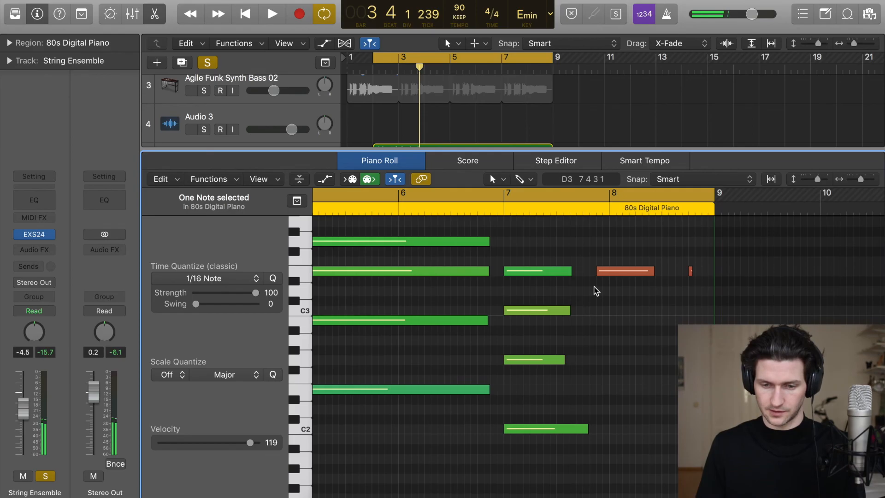
drag(571, 272, 589, 272)
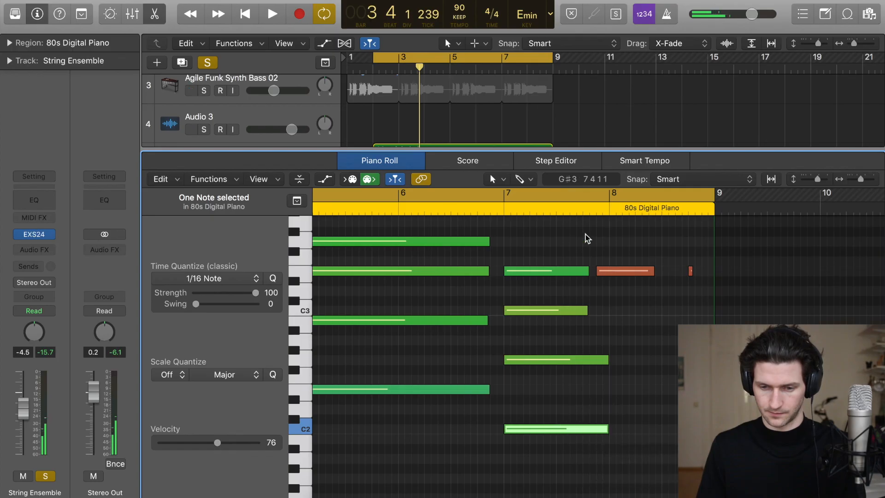
drag(588, 271, 604, 271)
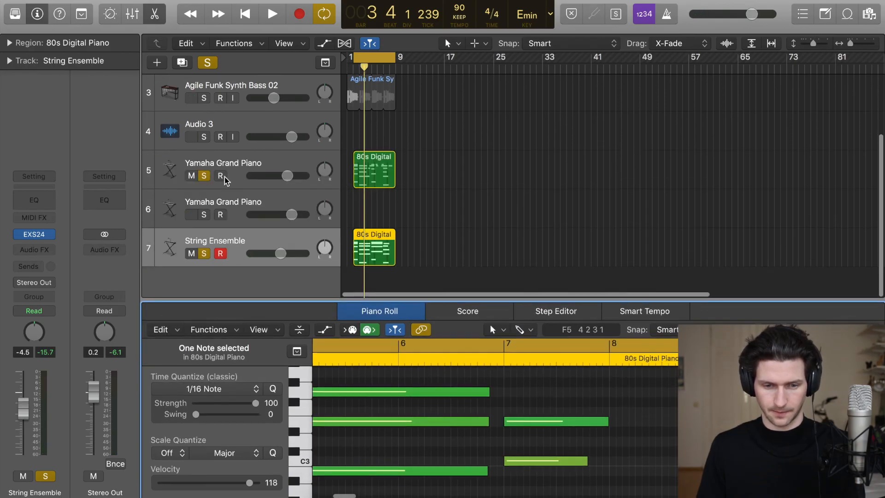
click(272, 14)
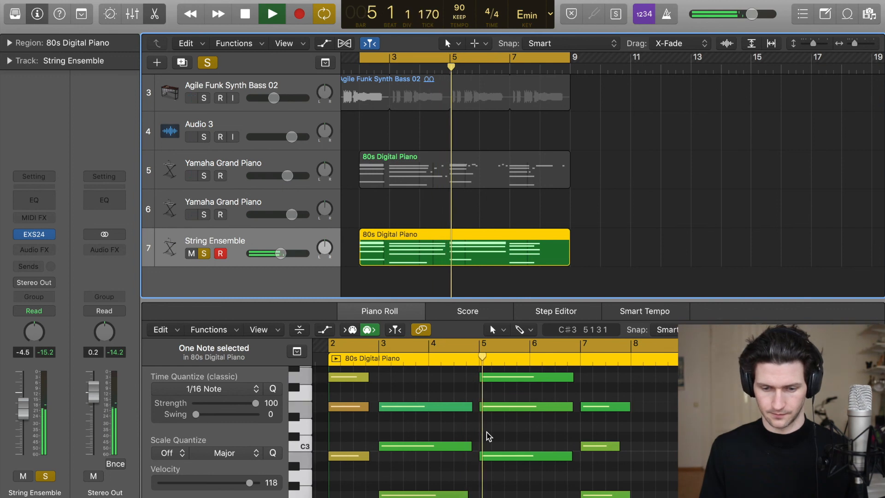
- Unsolo String Ensemble, mute the first Yamaha Grand Piano, and play the full mix
click(273, 14)
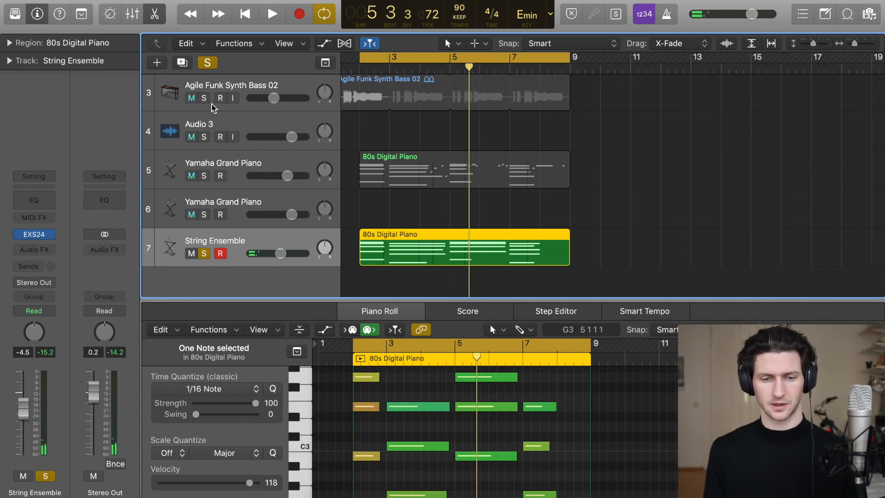
click(208, 63)
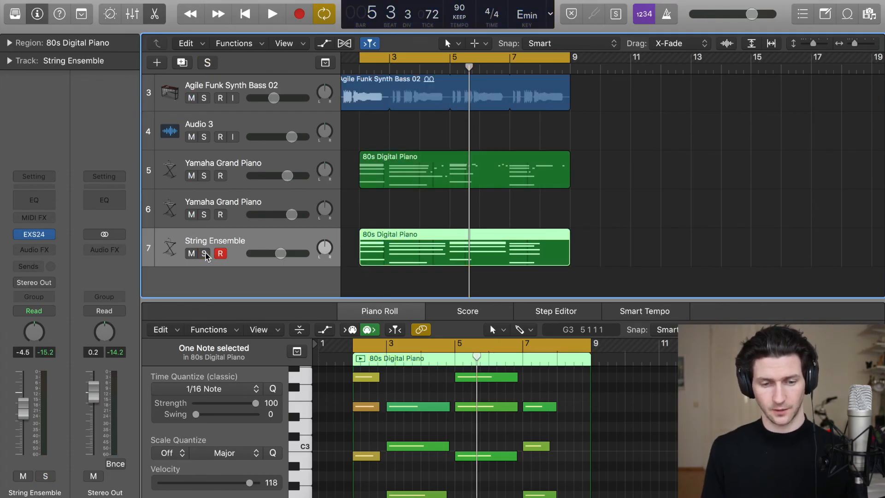
click(205, 253)
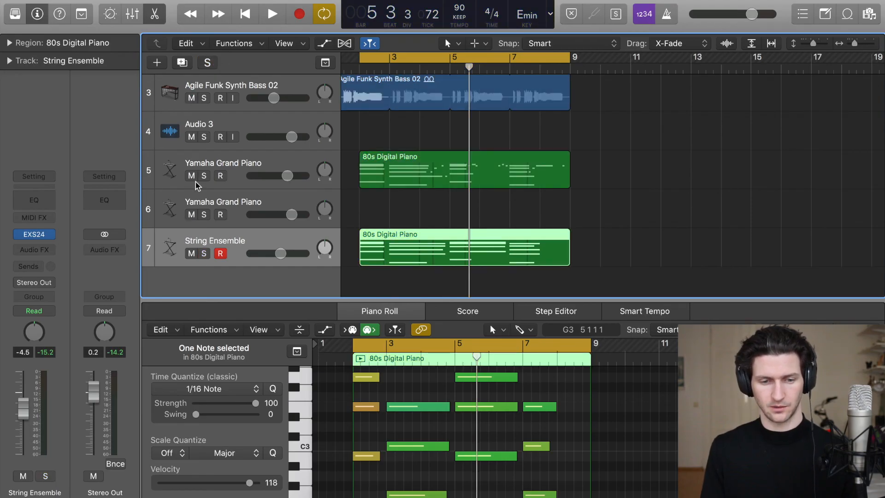
click(191, 175)
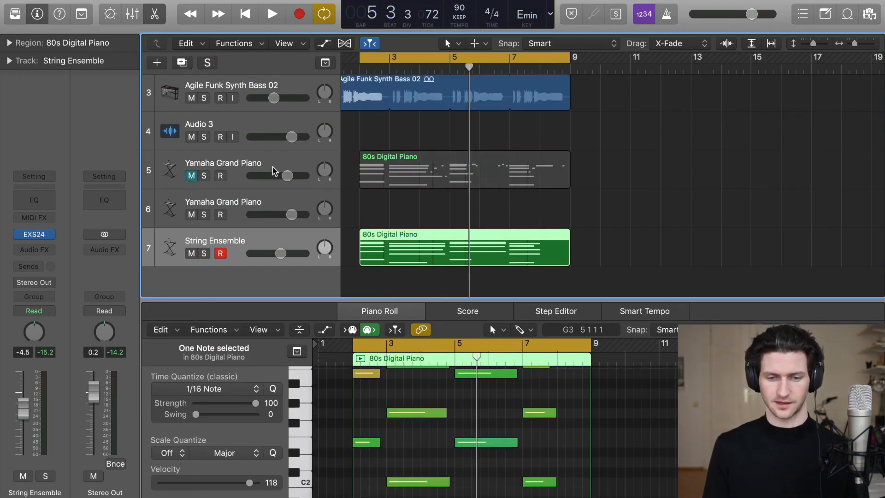
click(272, 13)
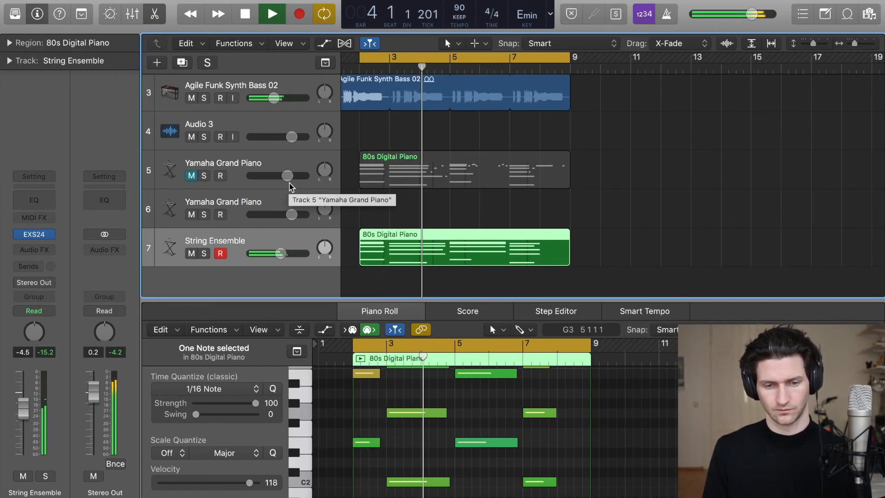
click(273, 14)
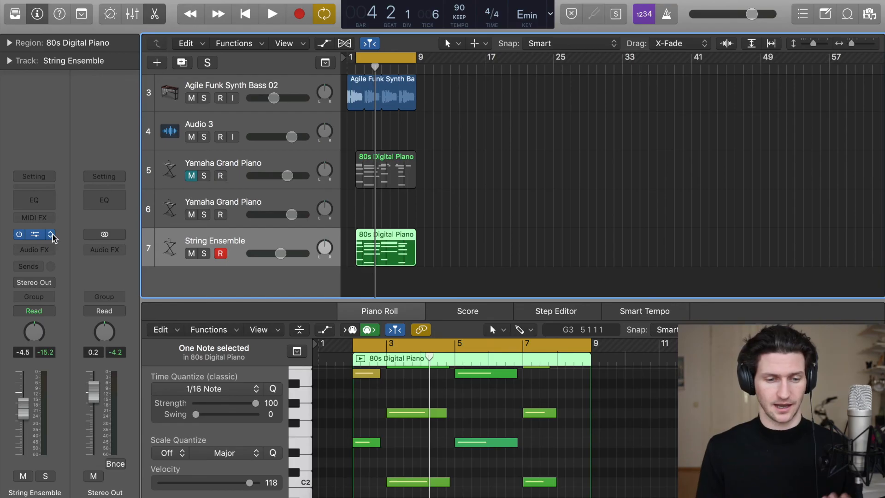
mouse_move(51, 235)
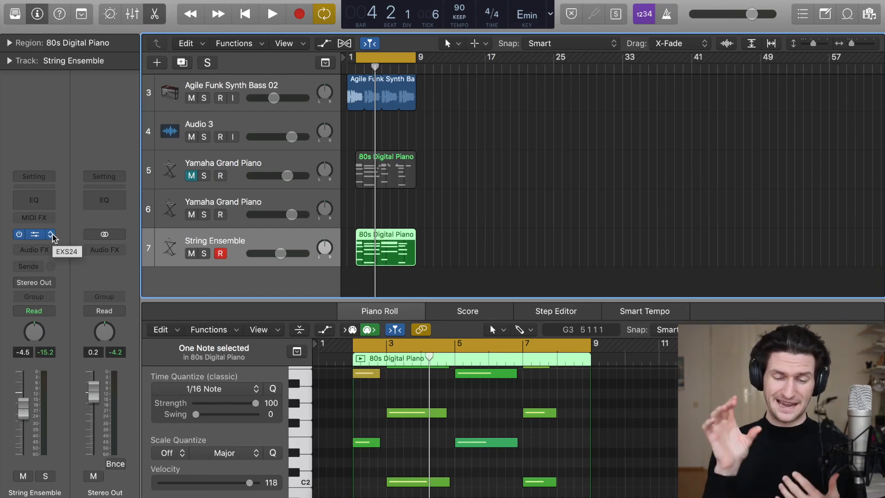